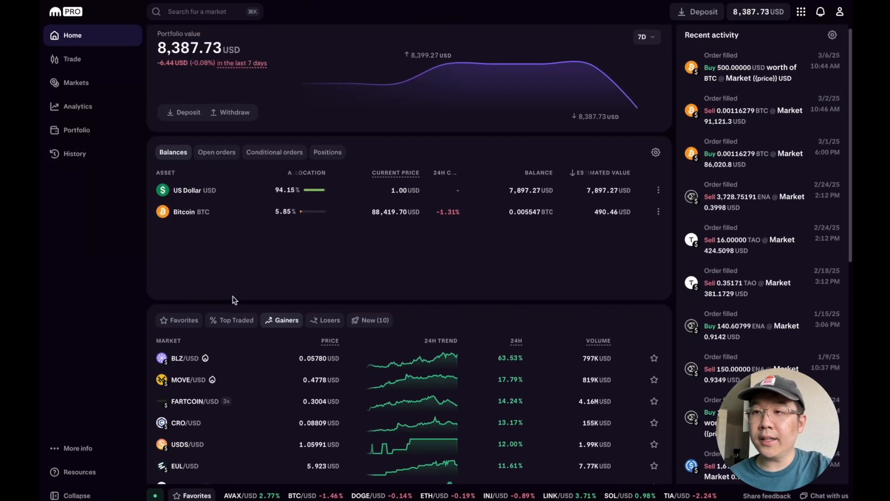
Switch to the Trade view to bring up BTC/USD trading
{"action": "left_click", "coordinate": [73, 58]}
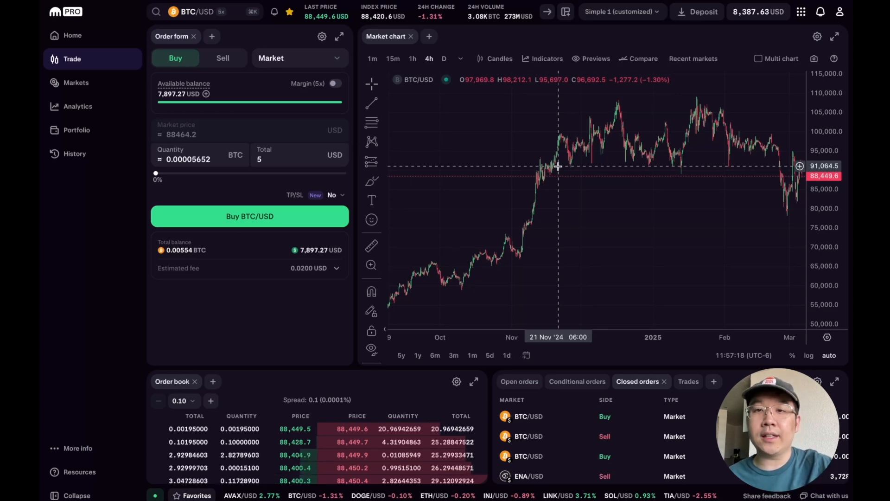
Go to the Markets page listing every market with category indices and heatmap
{"action": "left_click", "coordinate": [76, 83]}
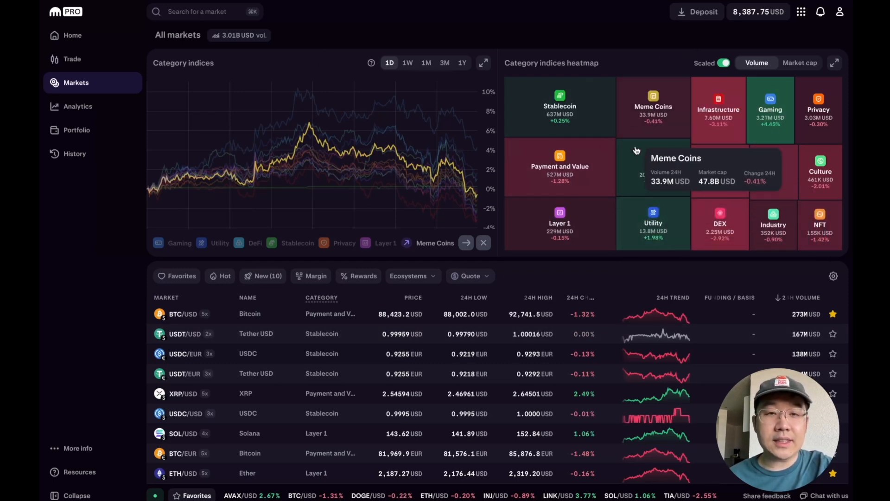
{"action": "mouse_move", "coordinate": [661, 180]}
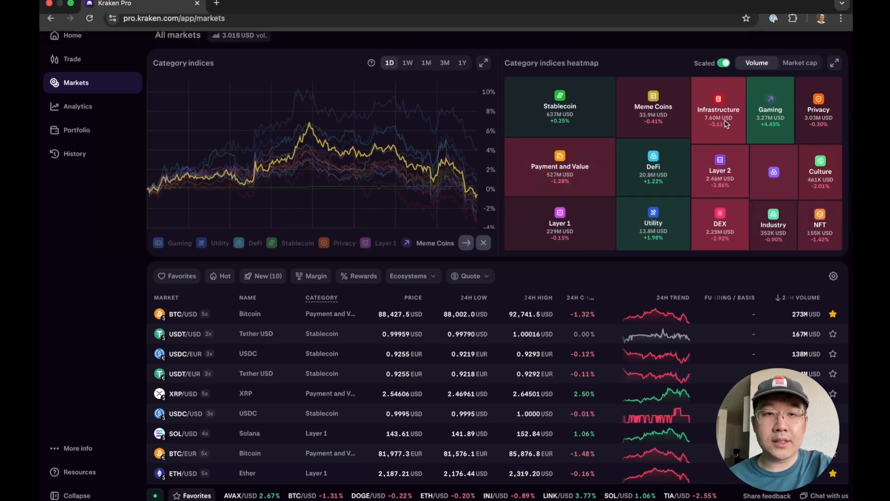
Browse DeFi category markets and open ONDO/USD for trading
{"action": "left_click", "coordinate": [652, 166]}
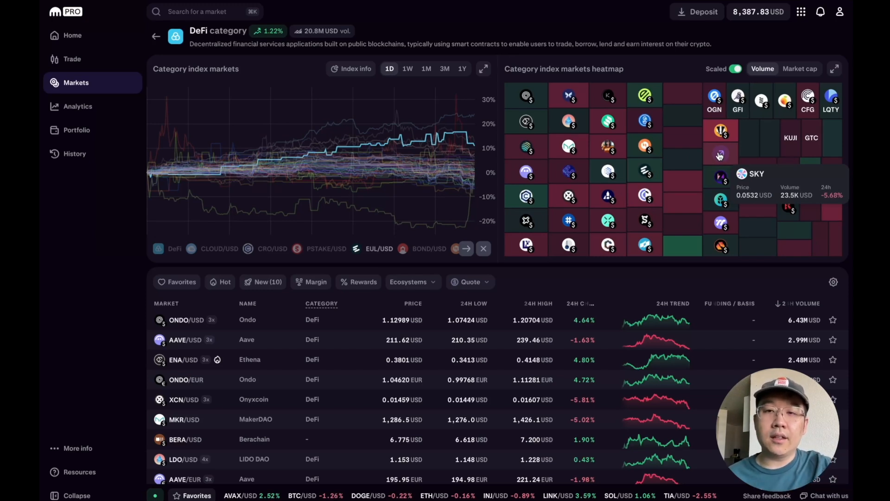
{"action": "mouse_move", "coordinate": [500, 208]}
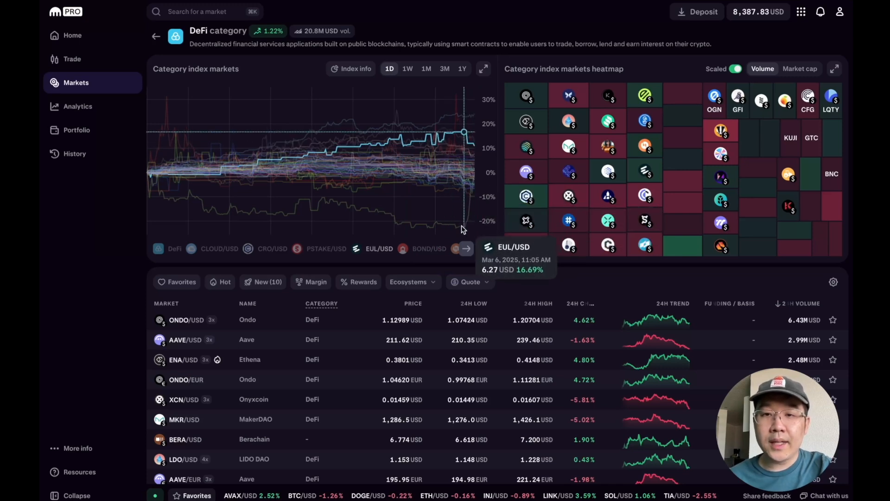
{"action": "mouse_move", "coordinate": [414, 202]}
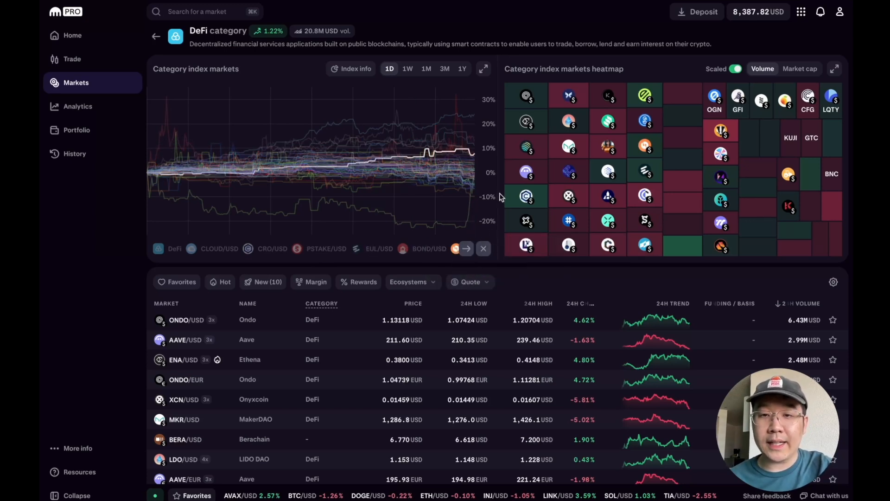
{"action": "mouse_move", "coordinate": [475, 153]}
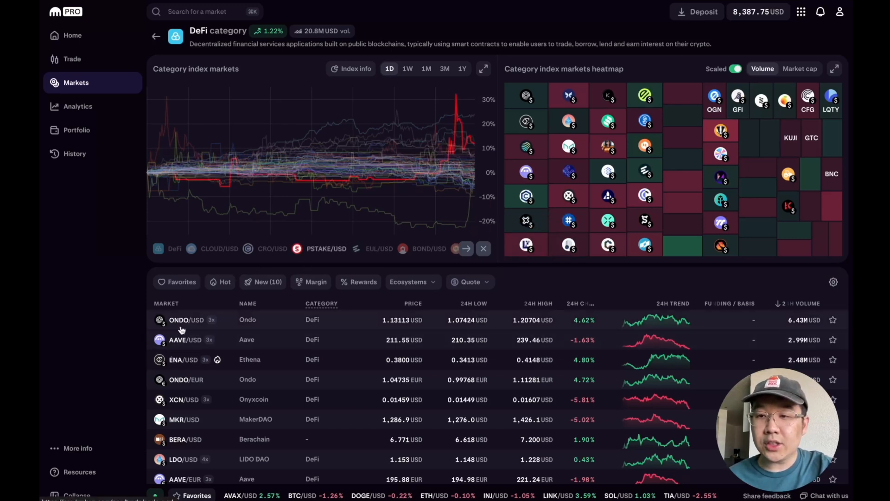
{"action": "left_click", "coordinate": [186, 319]}
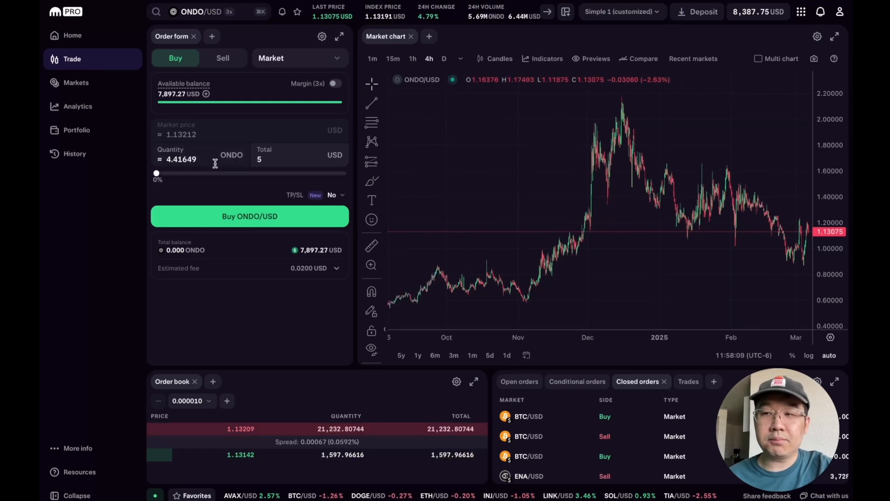
Browse the Gaming category markets, then switch to the ONDO/USD Analytics charts
{"action": "left_click", "coordinate": [76, 82]}
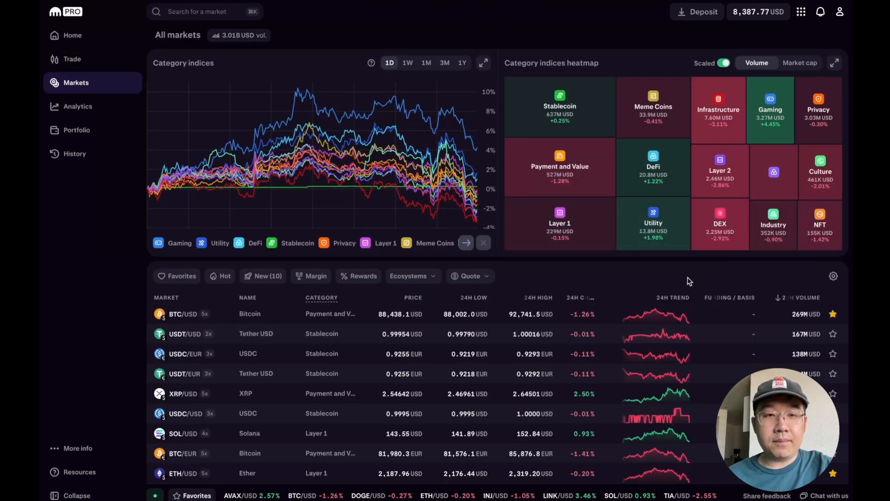
{"action": "mouse_move", "coordinate": [770, 109]}
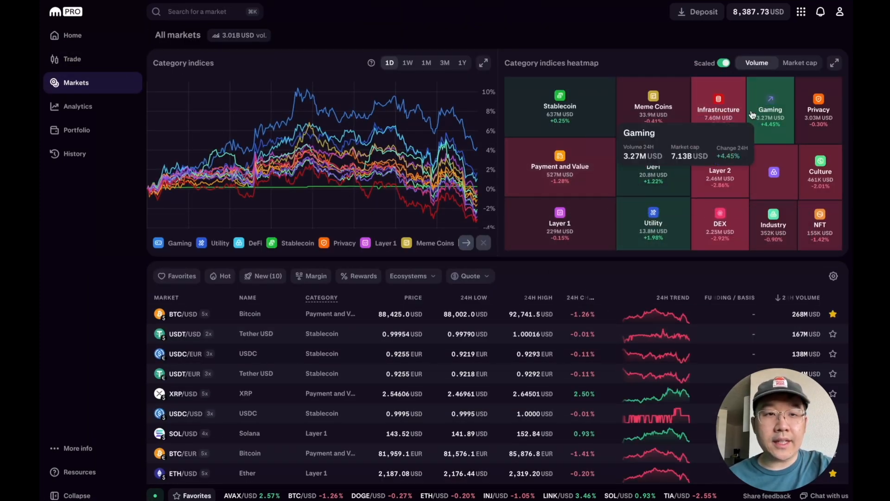
{"action": "left_click", "coordinate": [770, 108]}
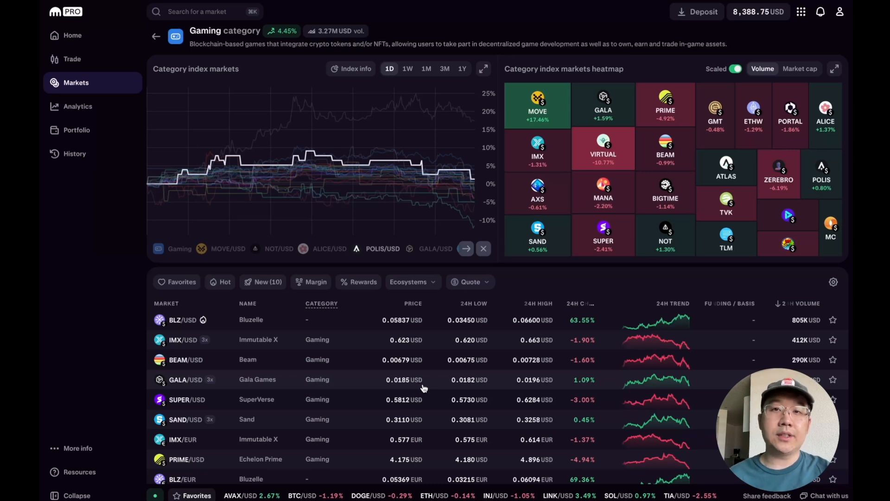
{"action": "left_click", "coordinate": [78, 106]}
{"action": "type", "text": "B"}
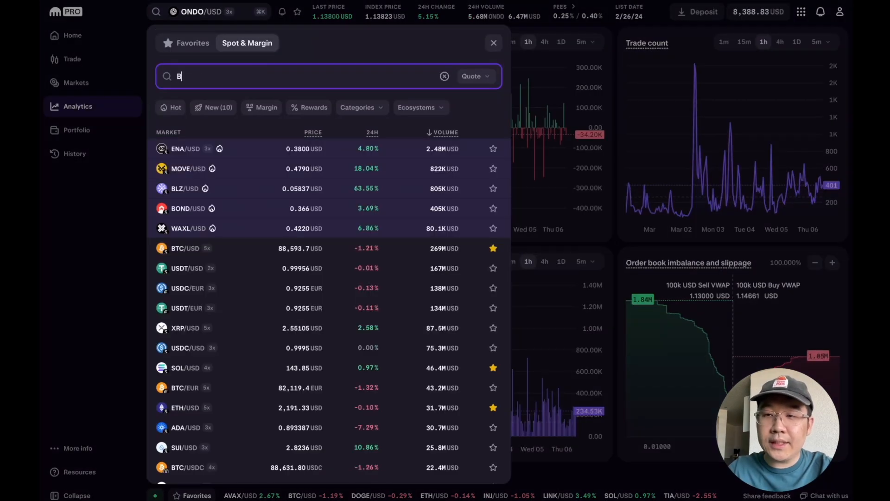
Pick BTC/USD in the market search to show its analytics charts
{"action": "left_click", "coordinate": [184, 248]}
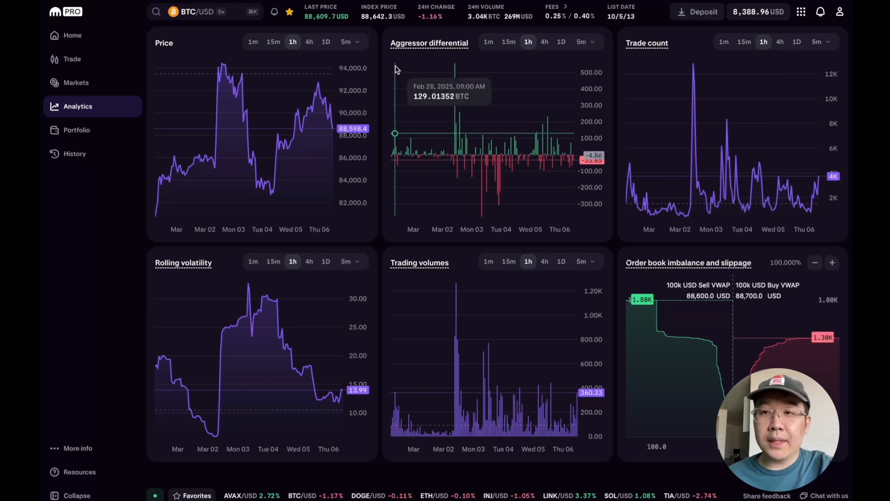
{"action": "mouse_move", "coordinate": [443, 86]}
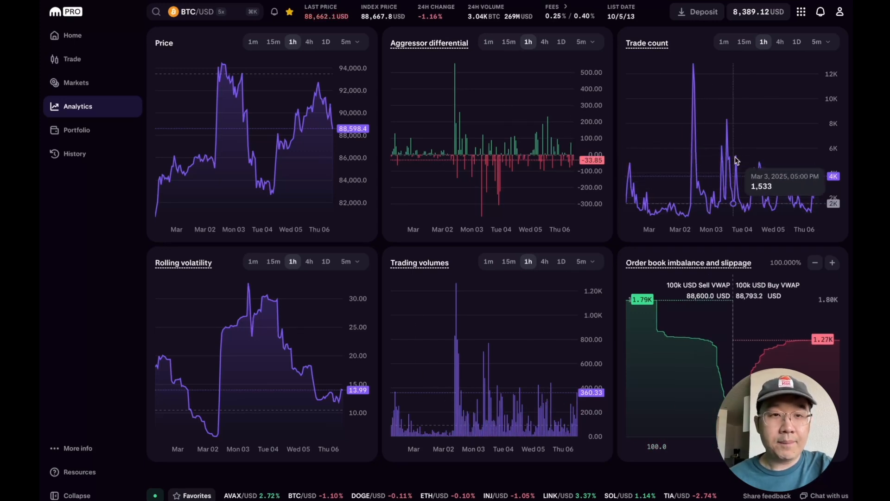
{"action": "mouse_move", "coordinate": [561, 165]}
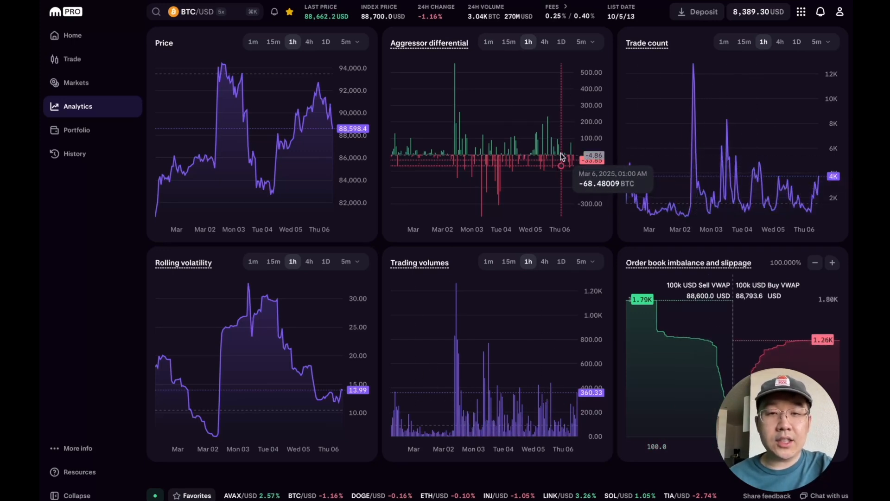
{"action": "mouse_move", "coordinate": [665, 159]}
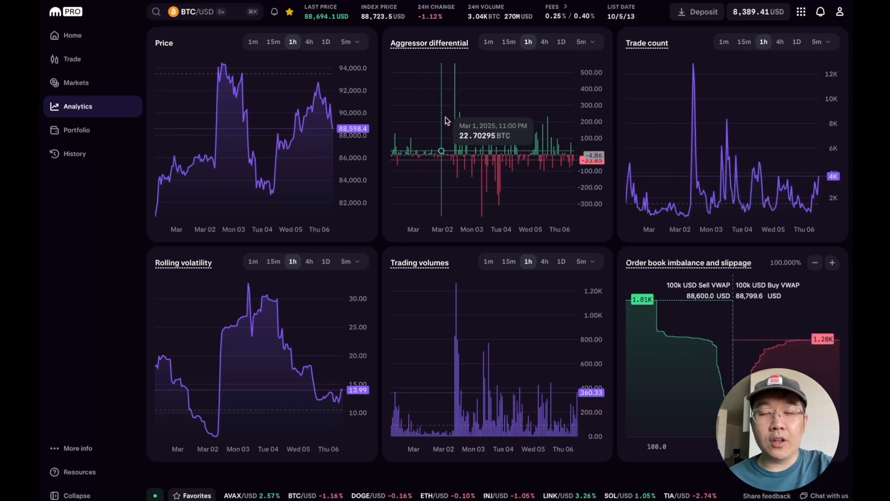
{"action": "mouse_move", "coordinate": [438, 42]}
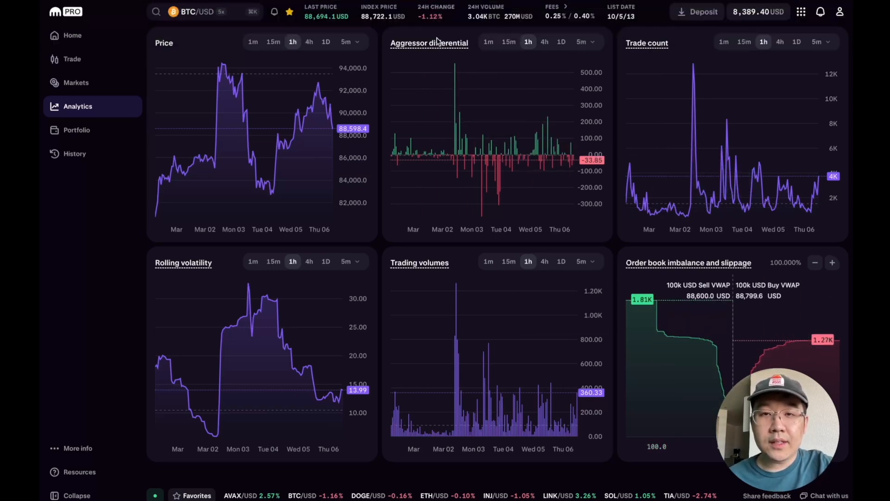
{"action": "mouse_move", "coordinate": [429, 43]}
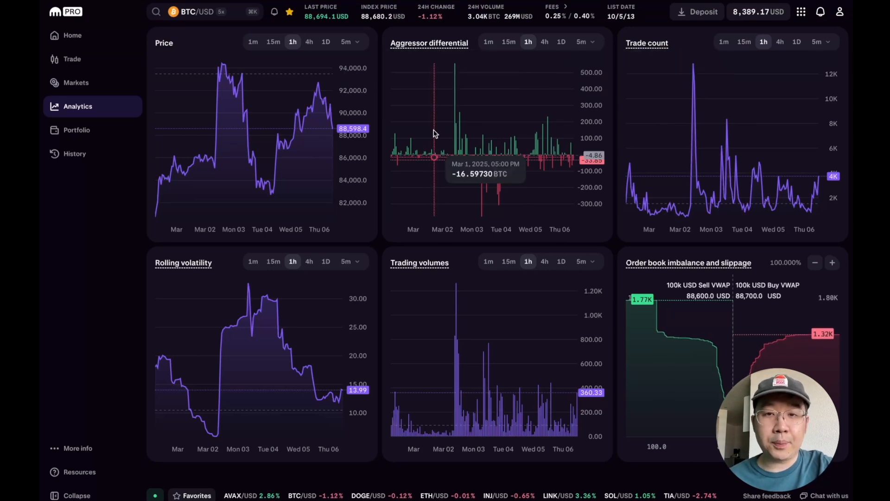
{"action": "mouse_move", "coordinate": [430, 45]}
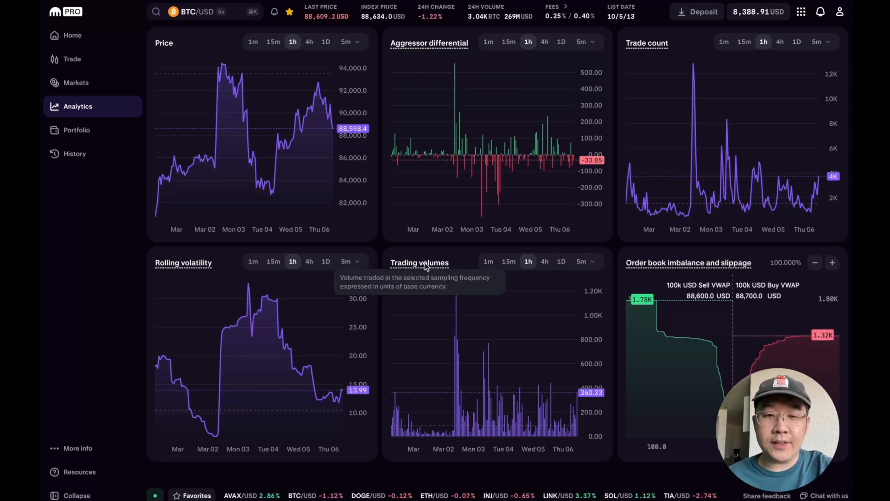
{"action": "mouse_move", "coordinate": [463, 156]}
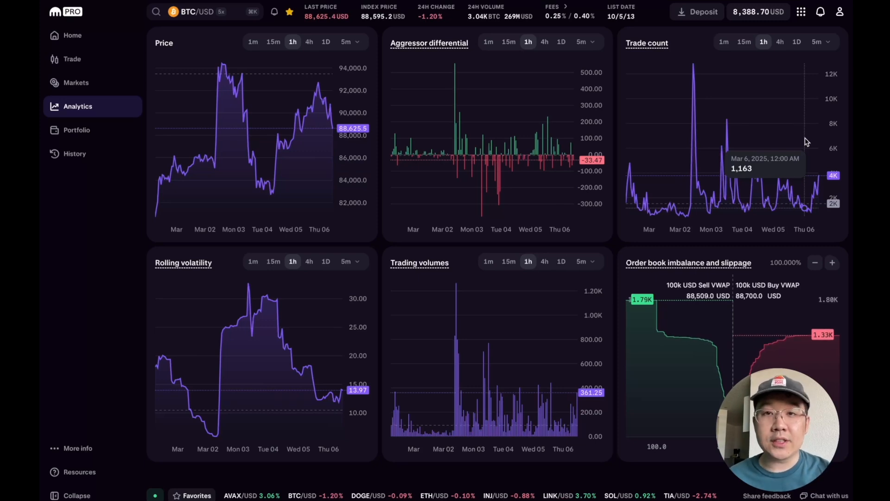
{"action": "mouse_move", "coordinate": [573, 160]}
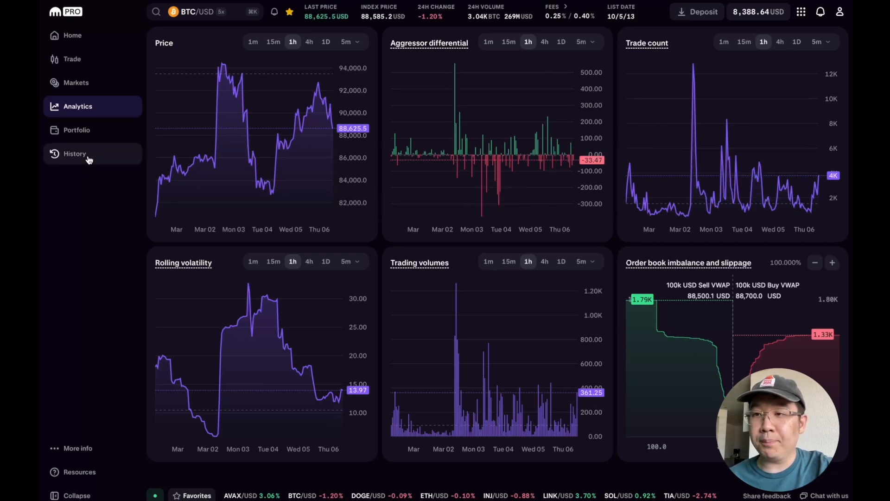
Glance at portfolio balances and transaction history, then return to BTC/USD trading
{"action": "left_click", "coordinate": [76, 130]}
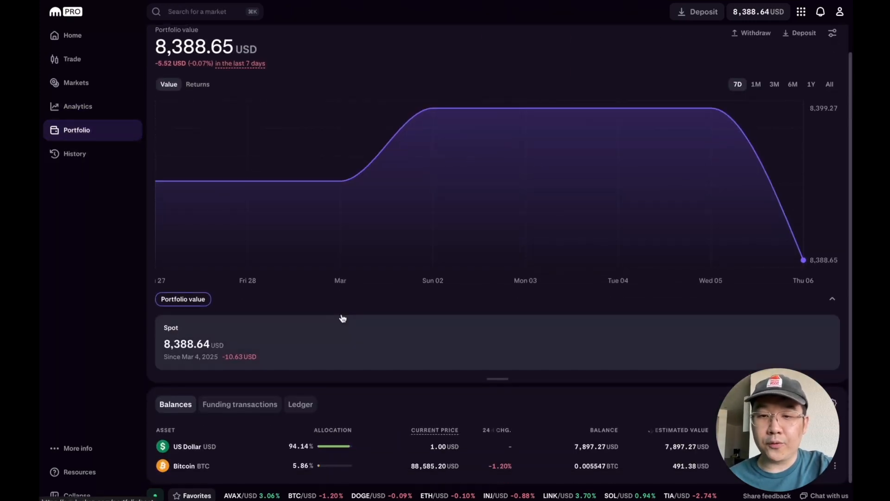
{"action": "left_click", "coordinate": [74, 154]}
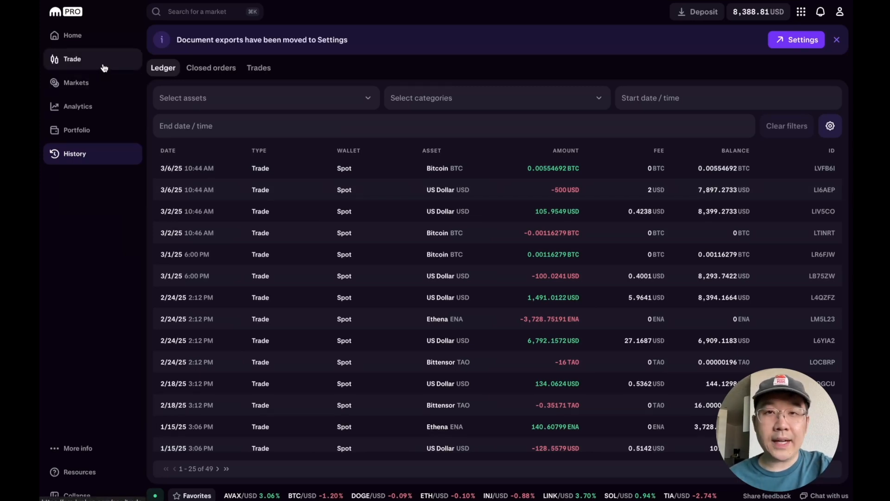
{"action": "left_click", "coordinate": [72, 58]}
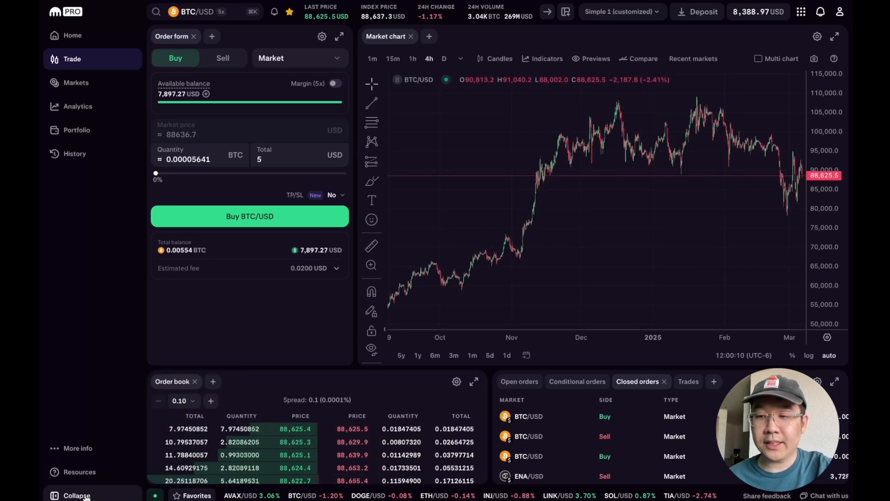
{"action": "left_click", "coordinate": [77, 495]}
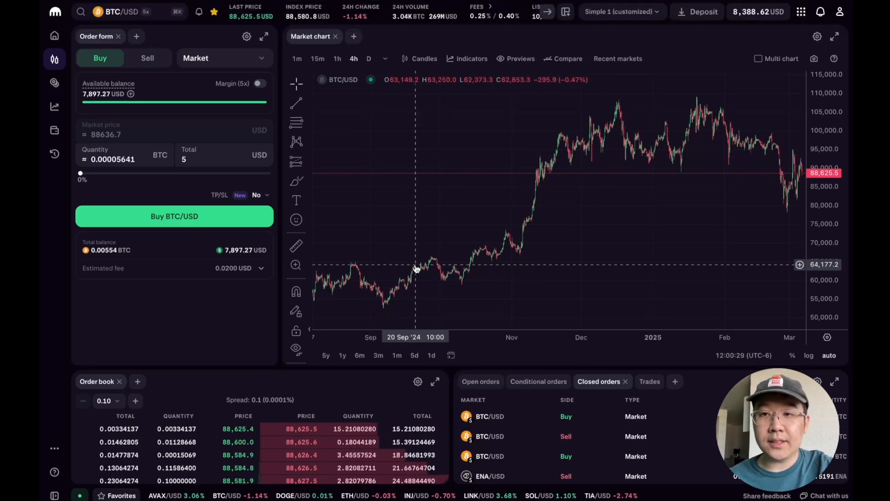
{"action": "mouse_move", "coordinate": [566, 11]}
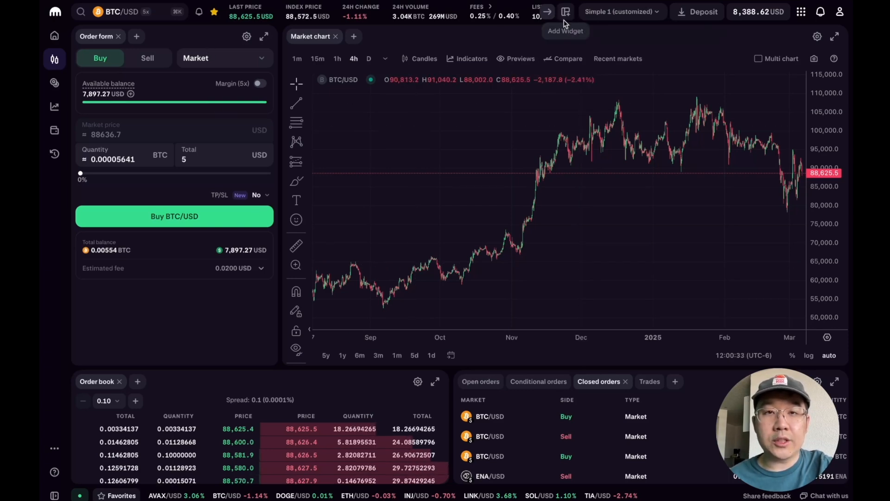
{"action": "left_click", "coordinate": [565, 11]}
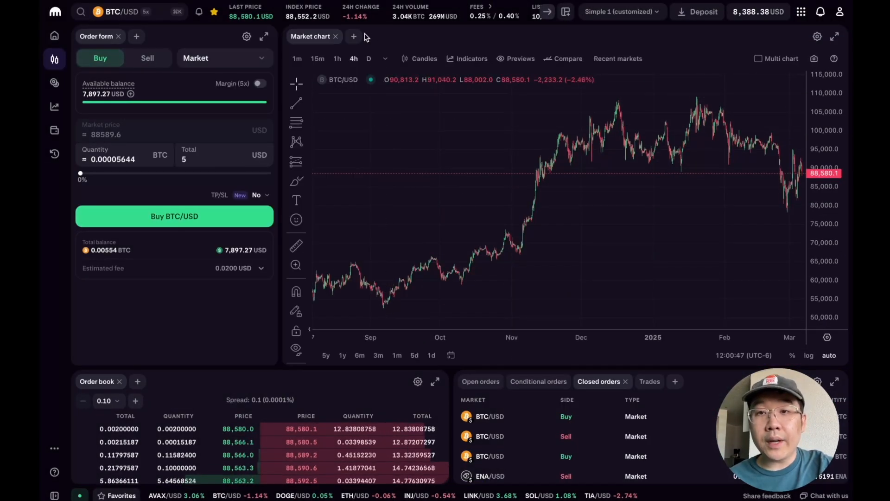
Add a Market trades widget as a tab beside the order form, showing the form again
{"action": "left_click", "coordinate": [353, 36]}
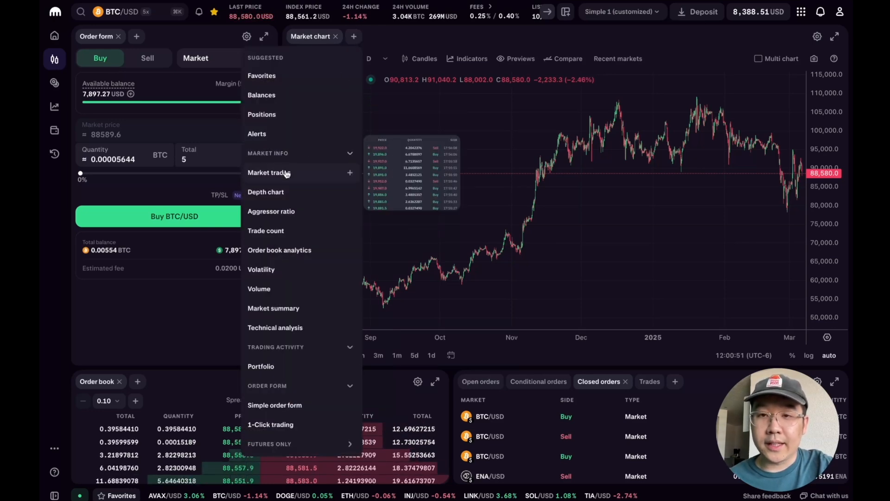
{"action": "left_click", "coordinate": [270, 173]}
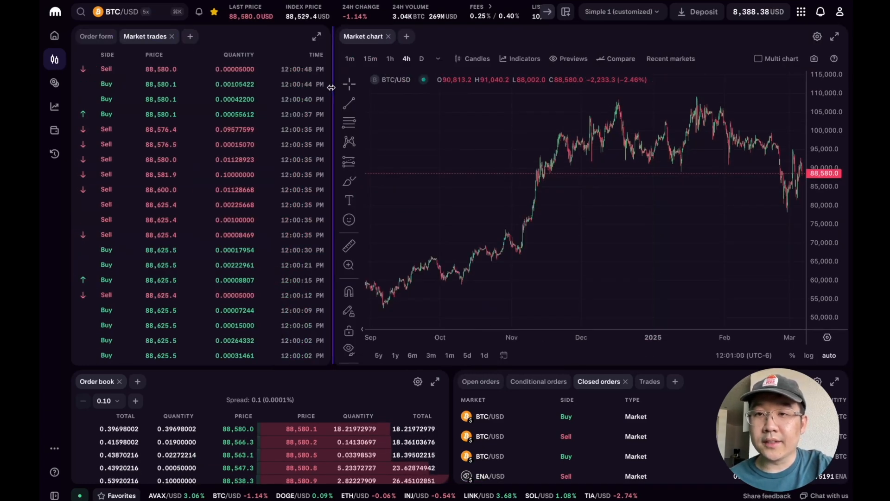
{"action": "left_click", "coordinate": [96, 36]}
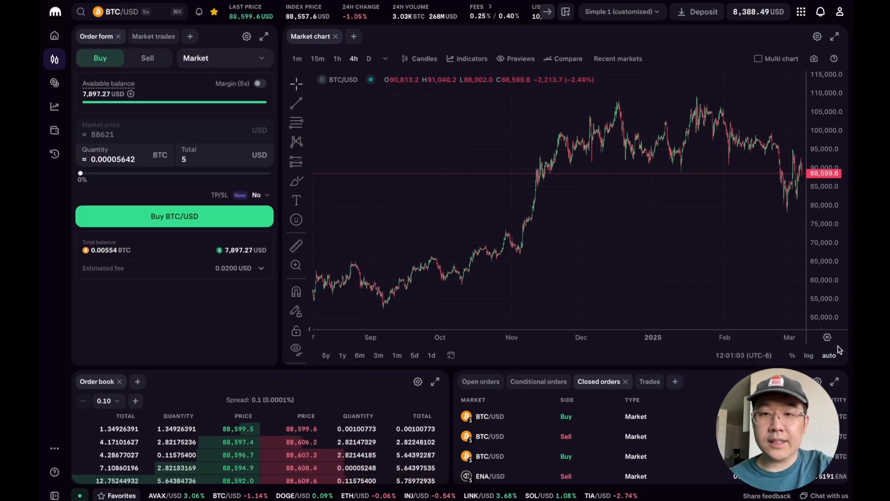
{"action": "mouse_move", "coordinate": [630, 88]}
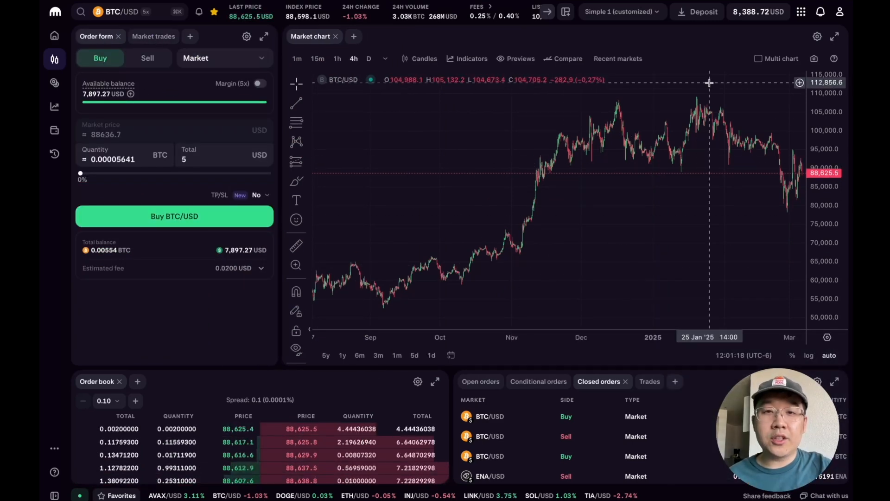
{"action": "mouse_move", "coordinate": [722, 225]}
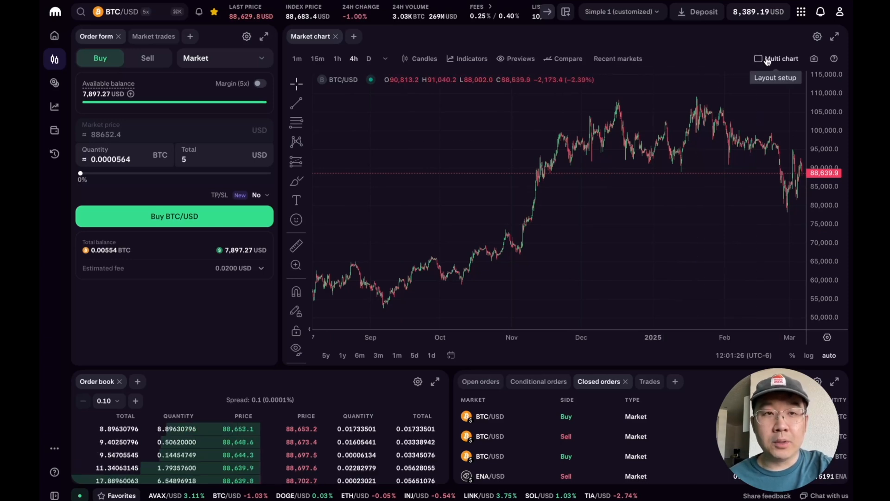
Lay out BTC/USD, ETH/USD and SOL/USD charts on daily candles
{"action": "left_click", "coordinate": [781, 58]}
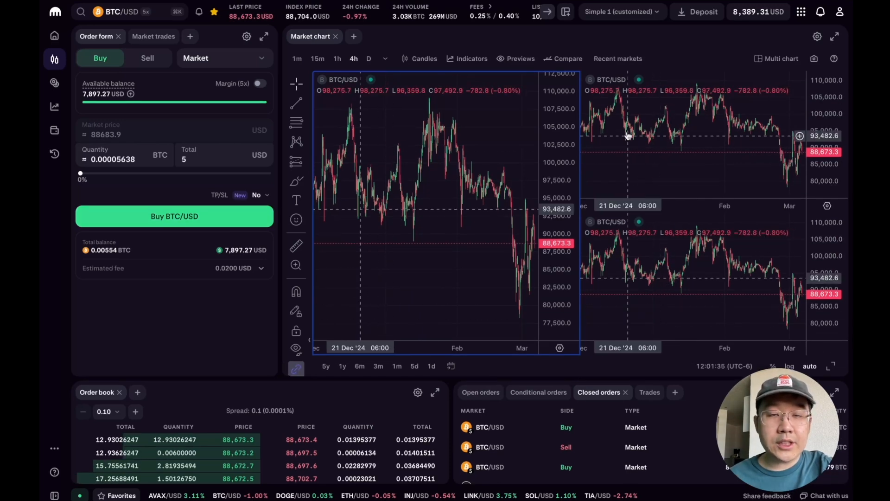
{"action": "left_click", "coordinate": [341, 79]}
{"action": "type", "text": "SOL"}
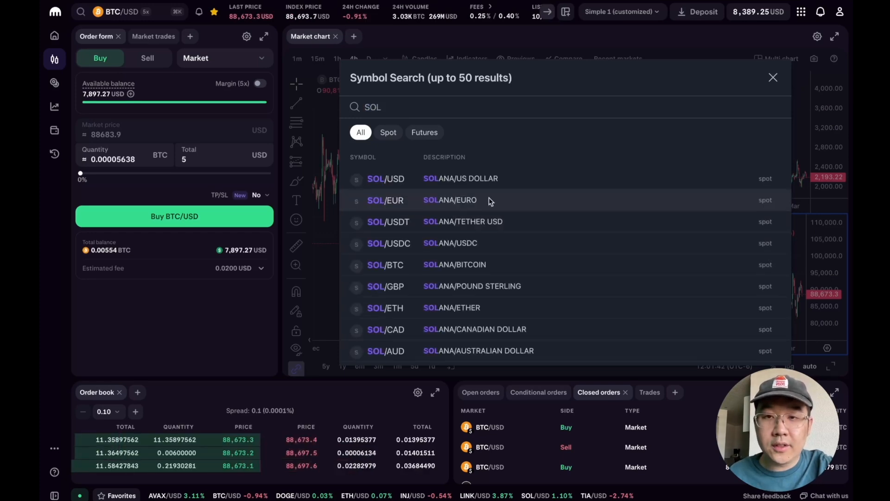
{"action": "left_click", "coordinate": [385, 178]}
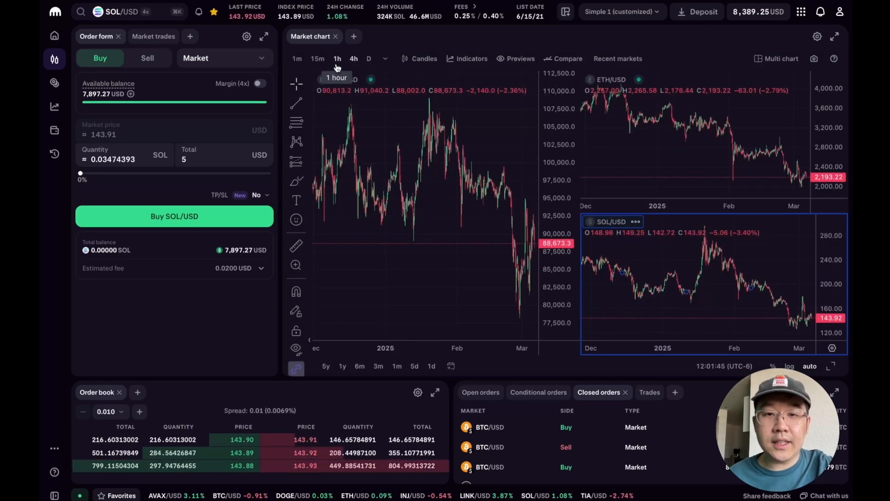
{"action": "left_click", "coordinate": [368, 58]}
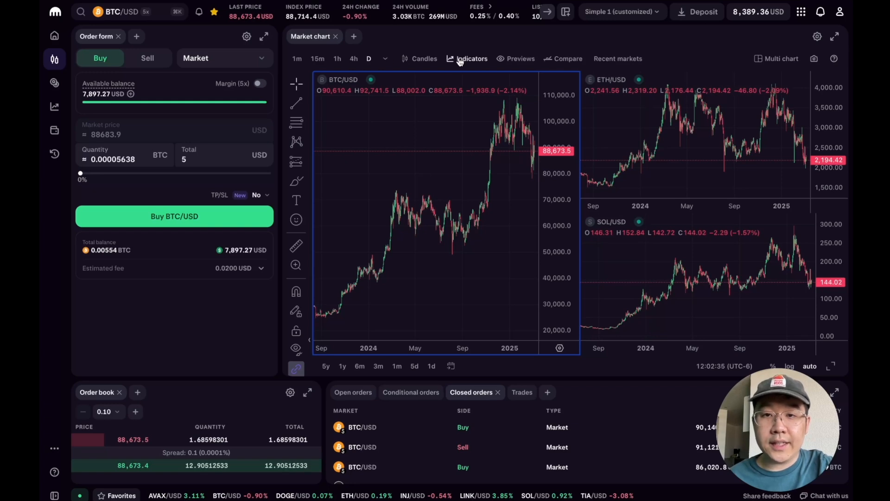
Put Bollinger Bands on BTC/USD and draw ETH/USD as an area chart
{"action": "left_click", "coordinate": [472, 58]}
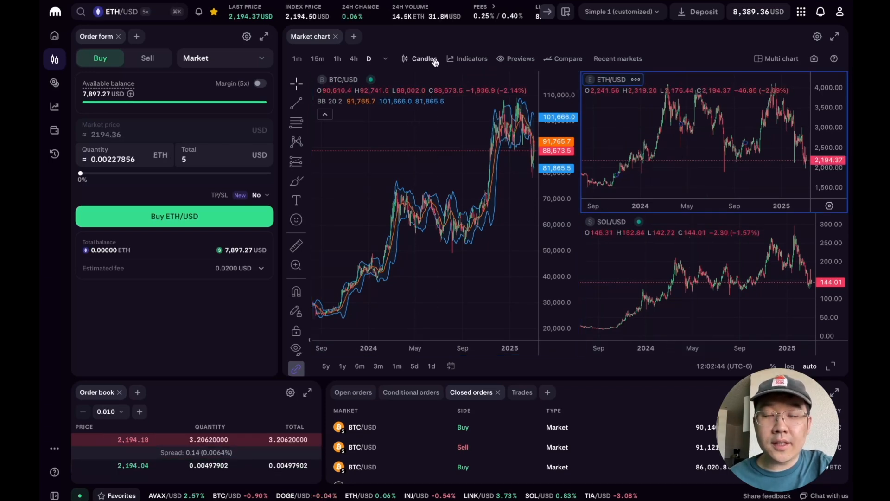
{"action": "left_click", "coordinate": [423, 58]}
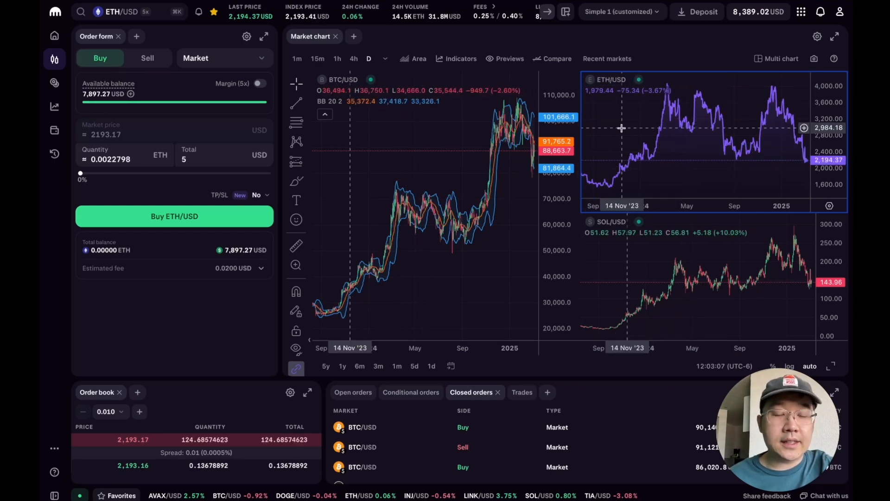
{"action": "mouse_move", "coordinate": [557, 59]}
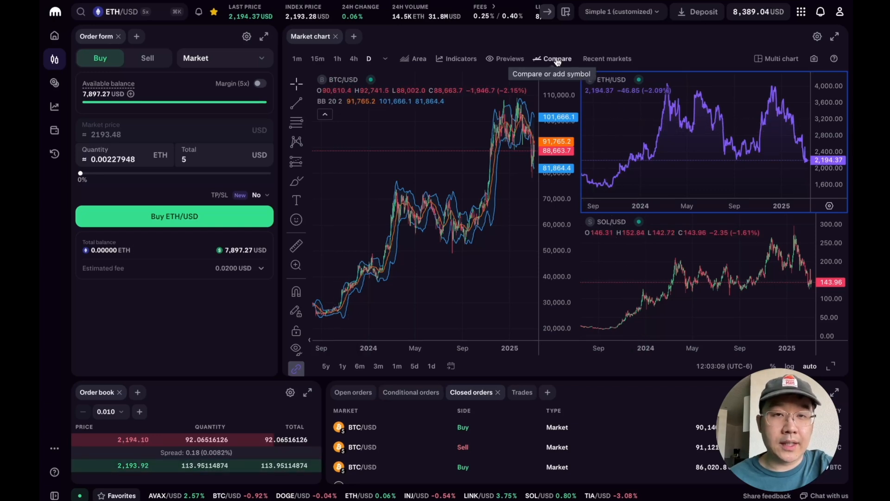
Add DOGE/USD as a comparison line on the ETH/USD chart next to SOL/USD
{"action": "left_click", "coordinate": [556, 59]}
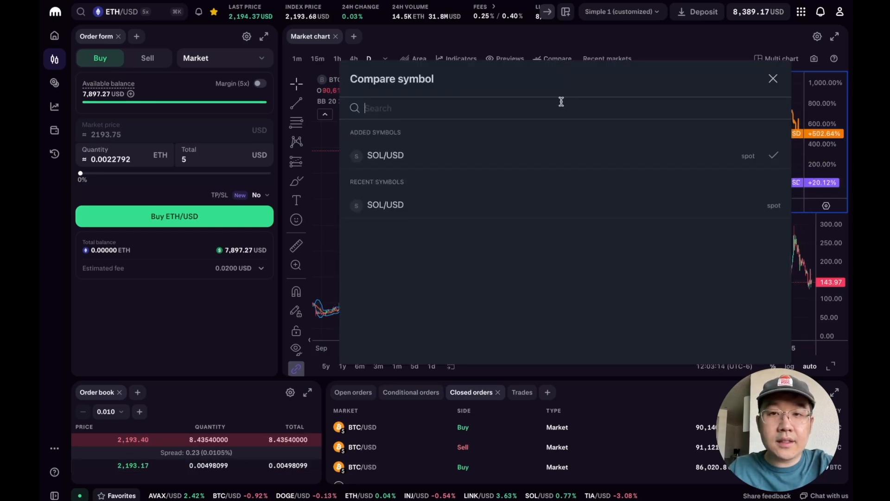
{"action": "type", "text": "DOGE"}
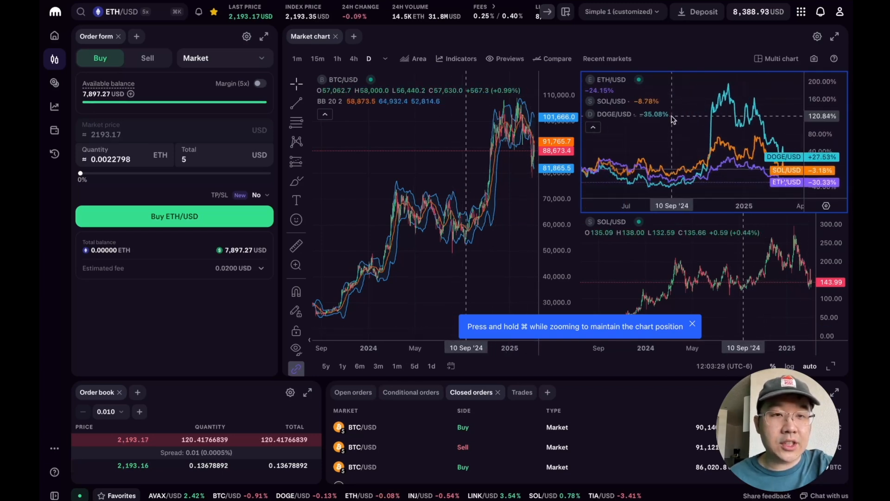
{"action": "mouse_move", "coordinate": [693, 131]}
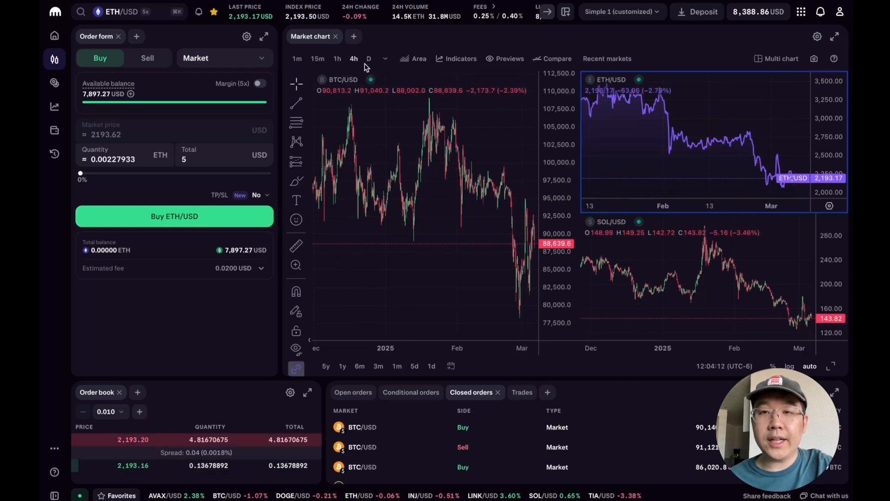
{"action": "mouse_move", "coordinate": [369, 58]}
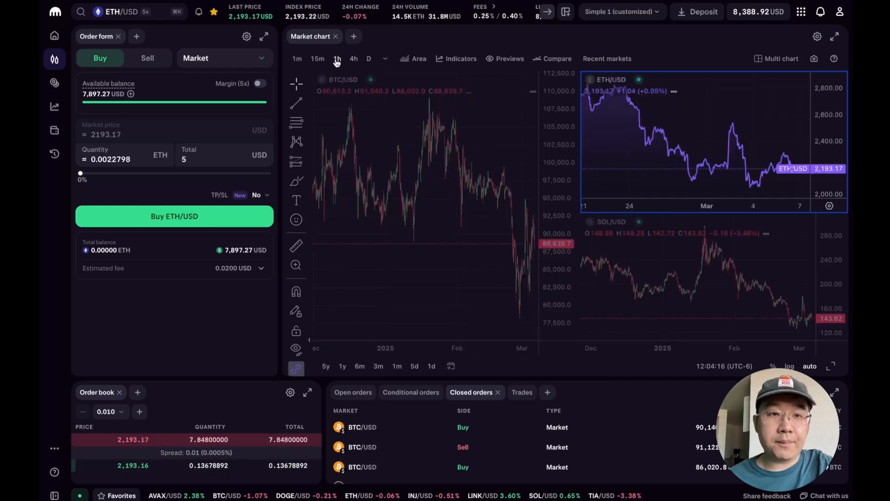
Try the 1h interval and 1m range, then show one year of weekly data on all charts
{"action": "left_click", "coordinate": [317, 59]}
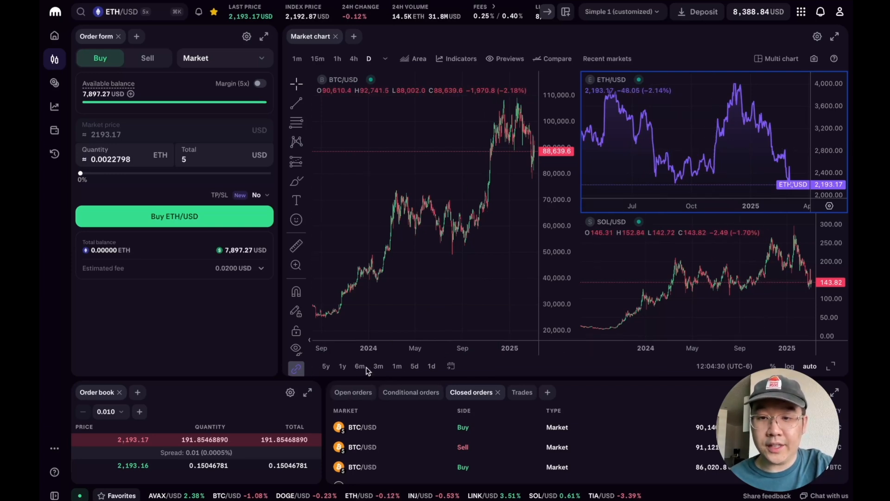
{"action": "left_click", "coordinate": [395, 365]}
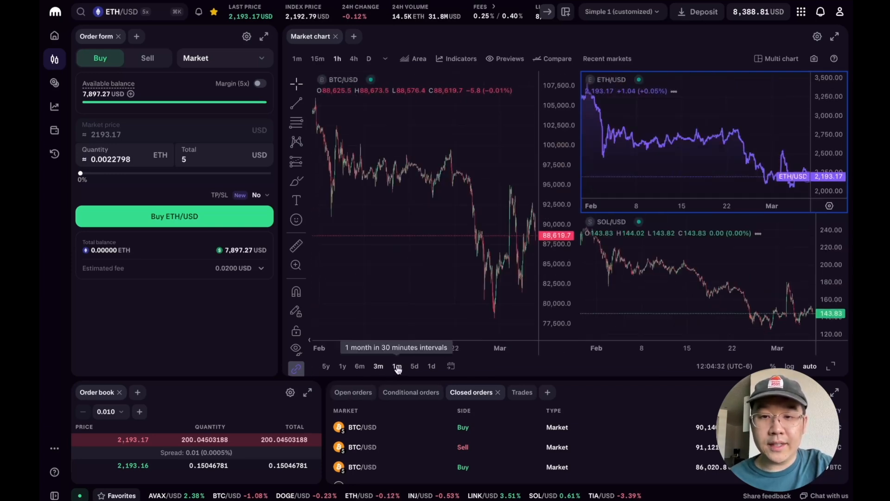
{"action": "left_click", "coordinate": [342, 365]}
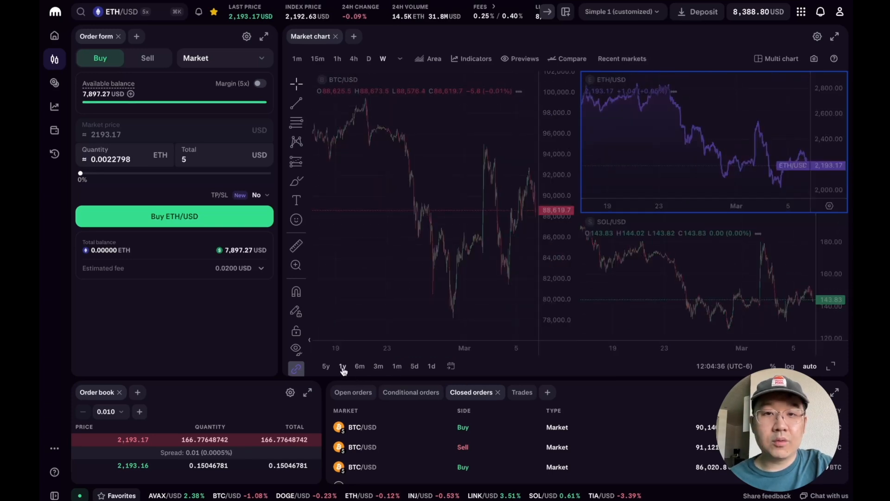
{"action": "left_click", "coordinate": [342, 366]}
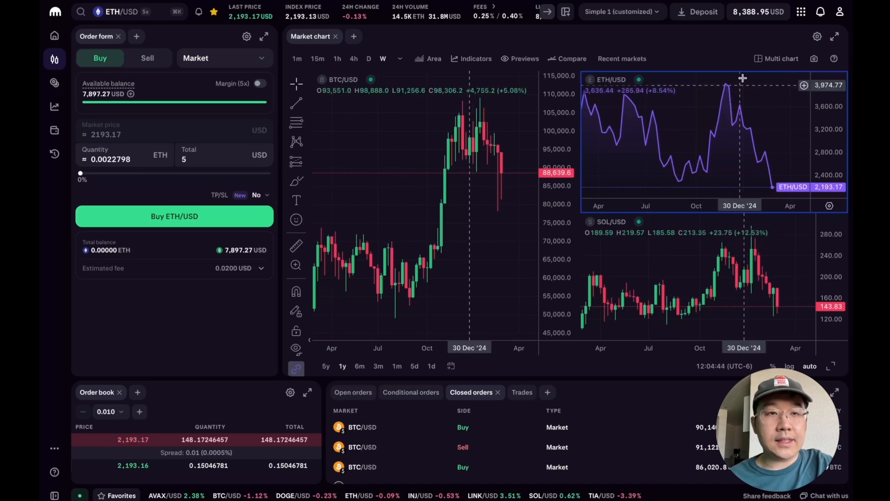
{"action": "left_click", "coordinate": [781, 58]}
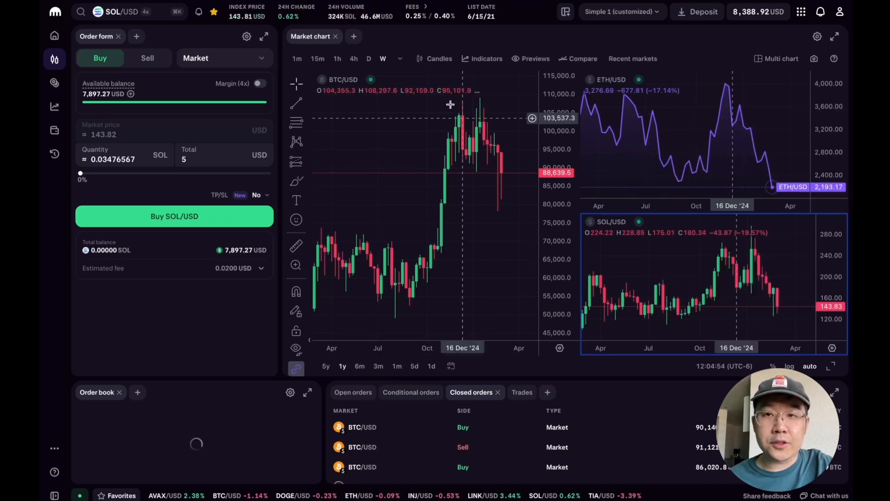
Set the SOL/USD chart to 4-hour candles, then return to a single daily BTC/USD chart
{"action": "left_click", "coordinate": [354, 59]}
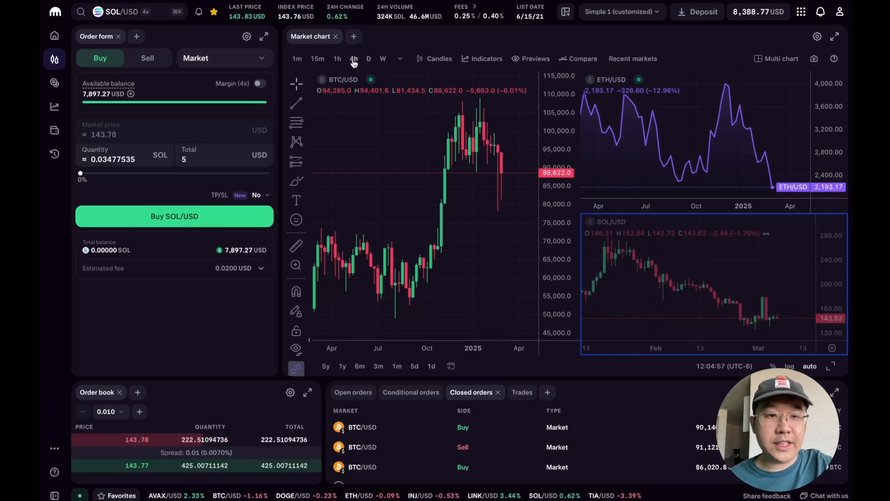
{"action": "left_click", "coordinate": [337, 59]}
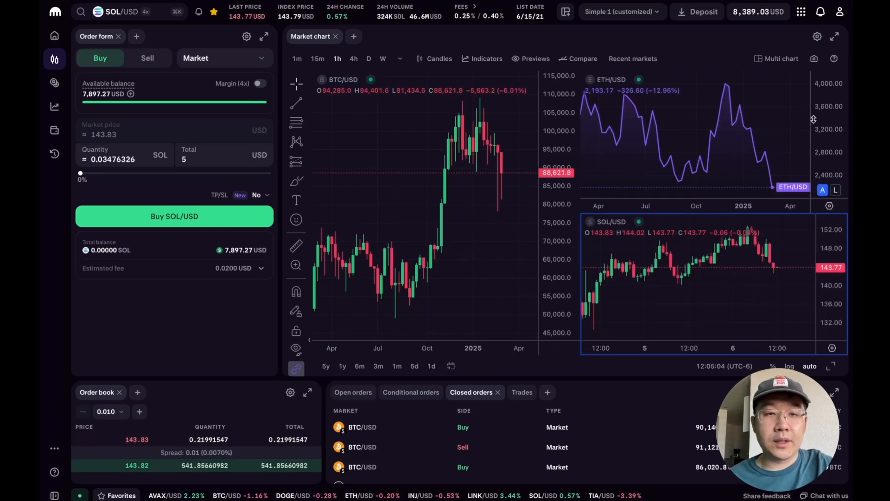
{"action": "left_click", "coordinate": [777, 58]}
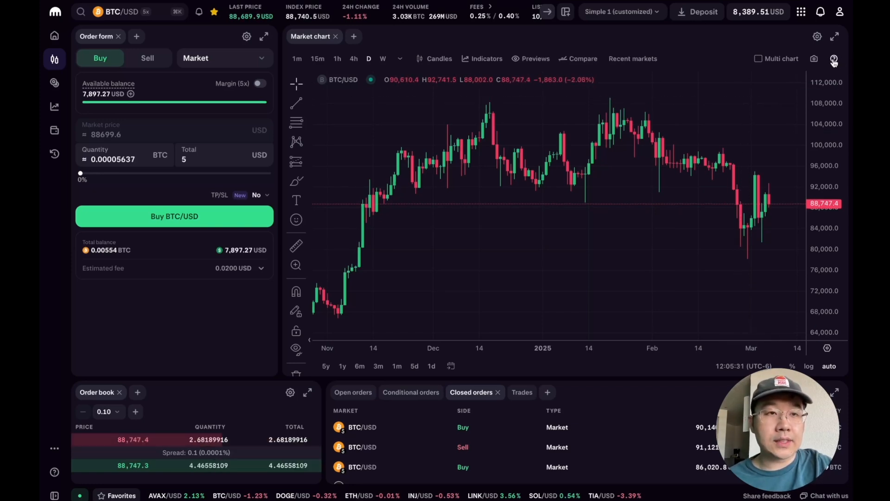
Preview the Indicators lessons in chart insights, then reopen the guide to the Patterns list
{"action": "left_click", "coordinate": [834, 58]}
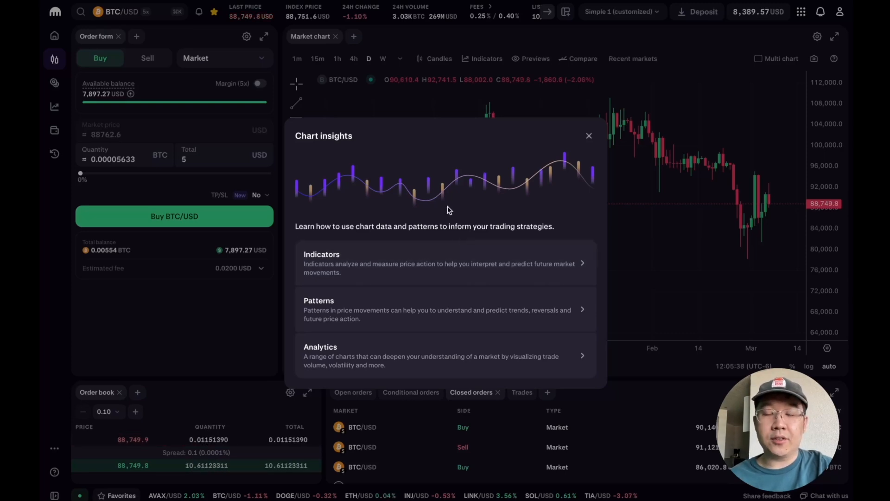
{"action": "mouse_move", "coordinate": [430, 252]}
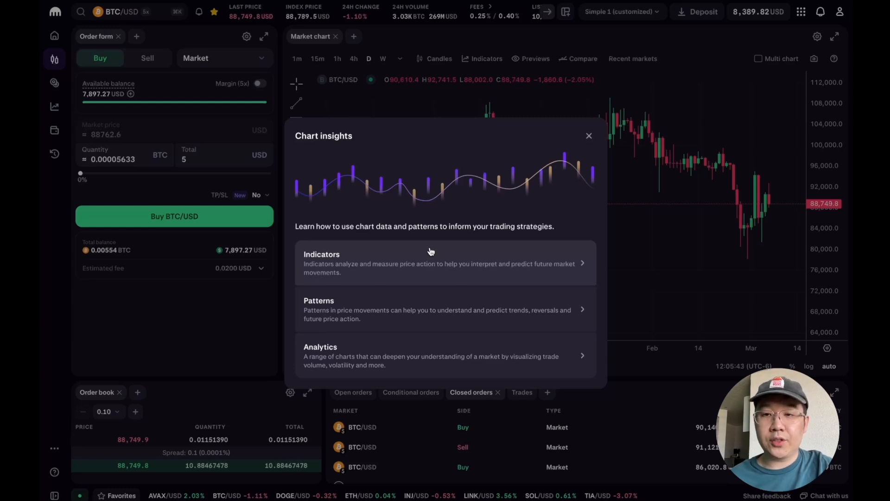
{"action": "left_click", "coordinate": [321, 253]}
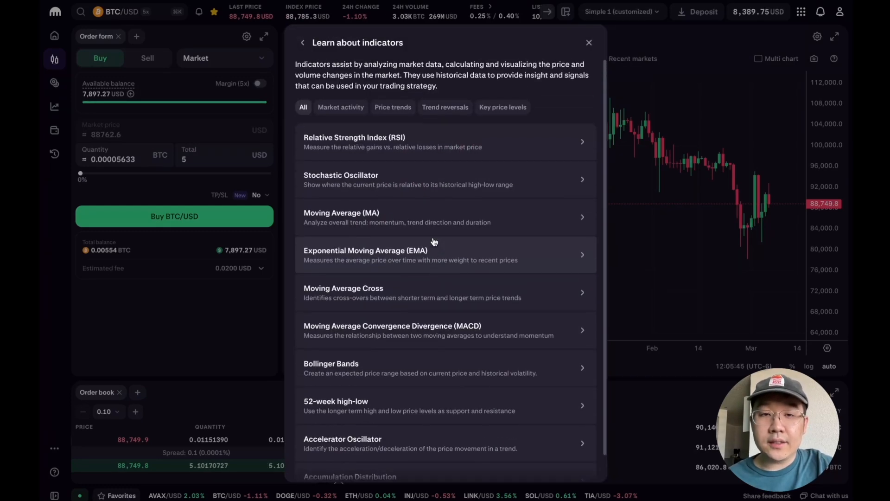
{"action": "left_click", "coordinate": [588, 42]}
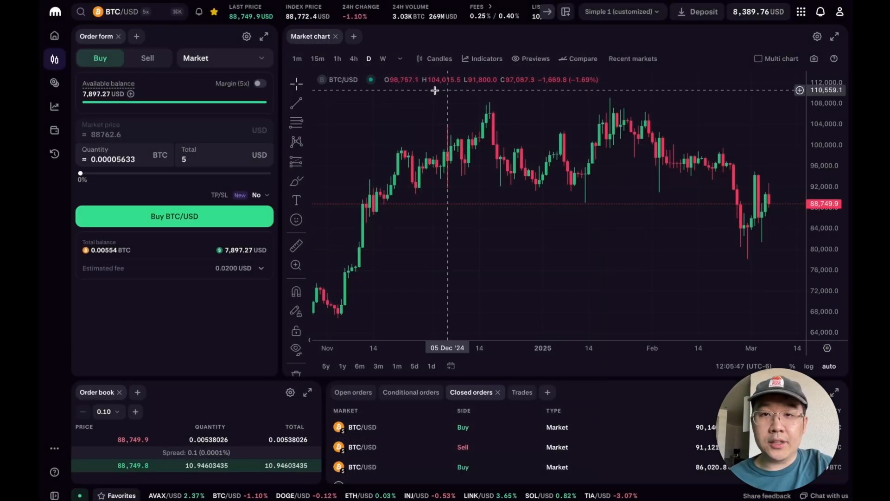
{"action": "left_click", "coordinate": [486, 59]}
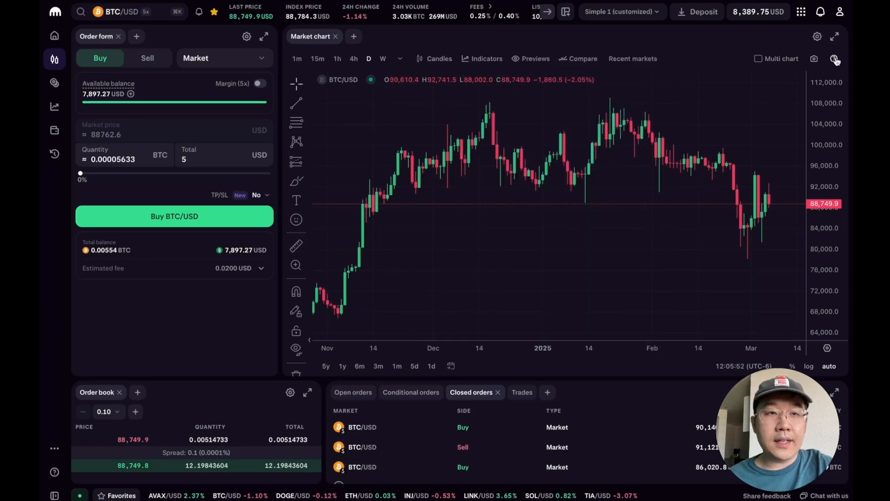
{"action": "left_click", "coordinate": [482, 58]}
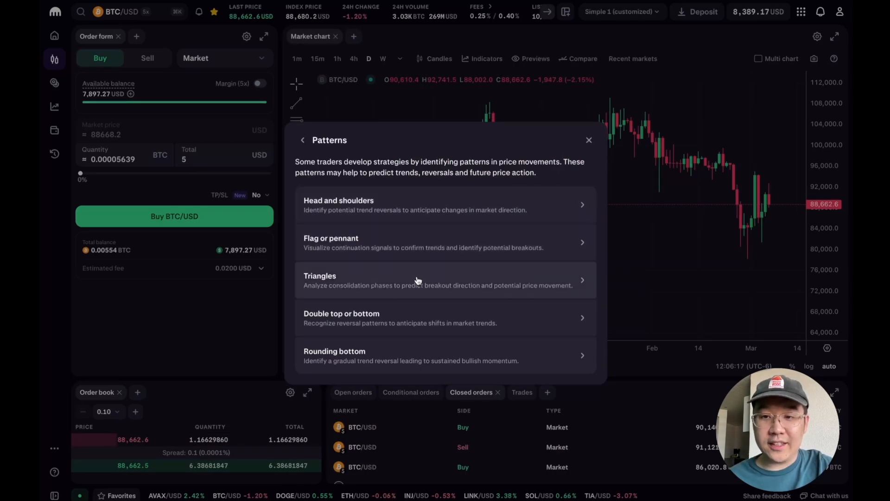
Read the head and shoulders lesson to its price-target slide, then back out to Analytics
{"action": "left_click", "coordinate": [338, 204]}
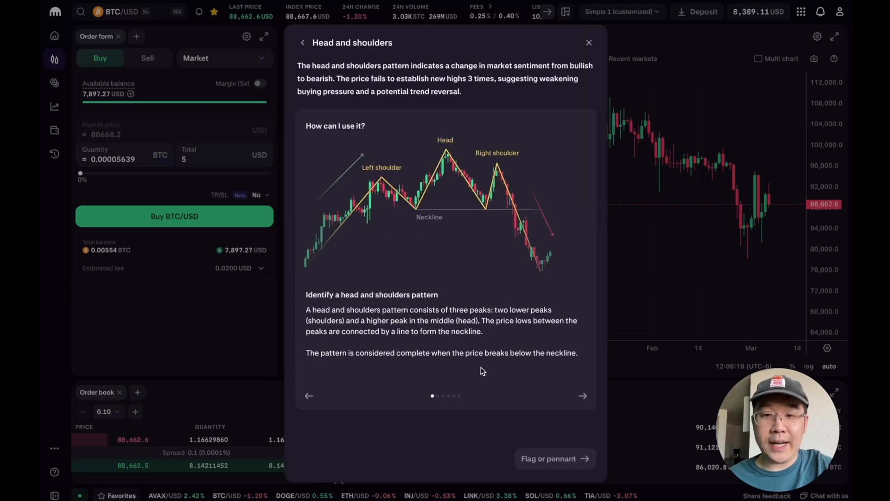
{"action": "left_click", "coordinate": [582, 395]}
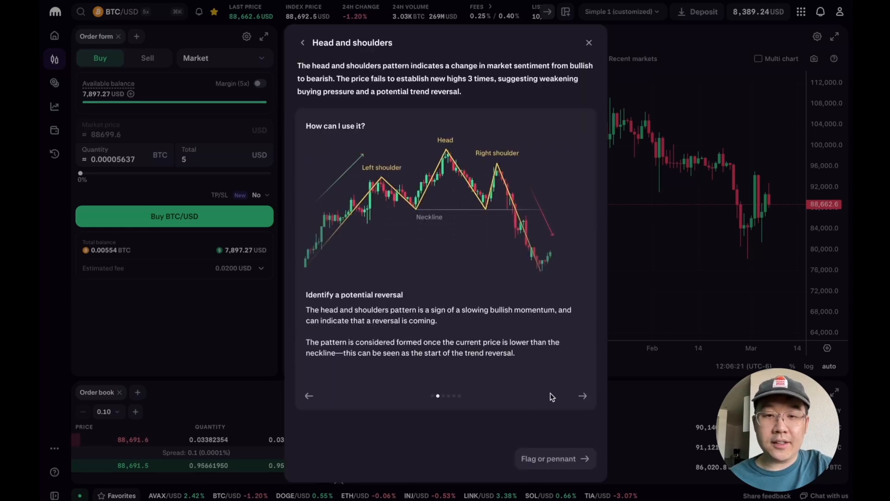
{"action": "left_click", "coordinate": [583, 396]}
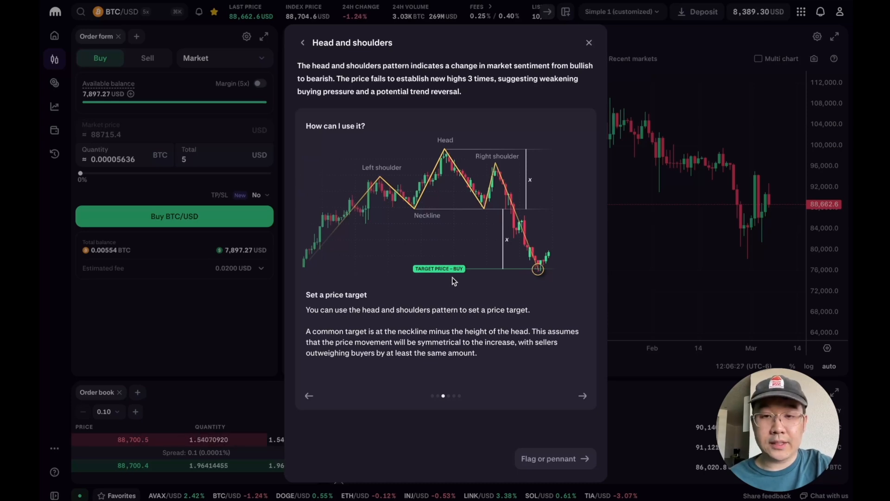
{"action": "left_click", "coordinate": [302, 42]}
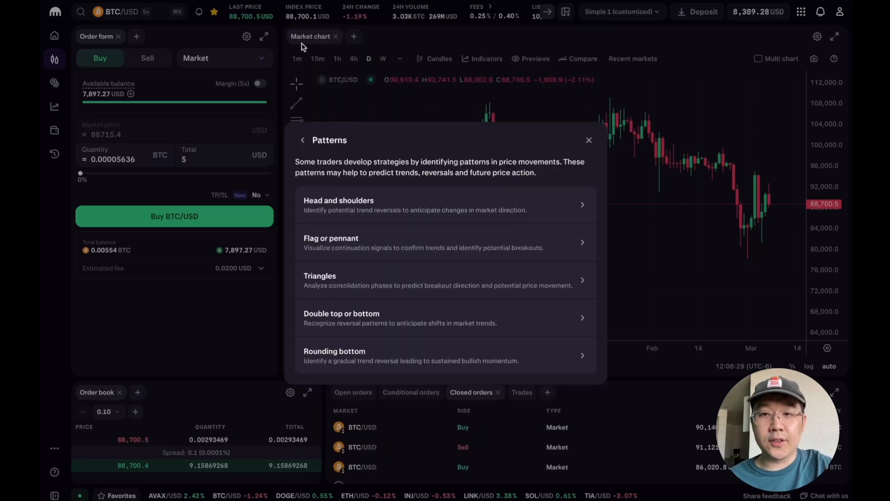
{"action": "left_click", "coordinate": [303, 139]}
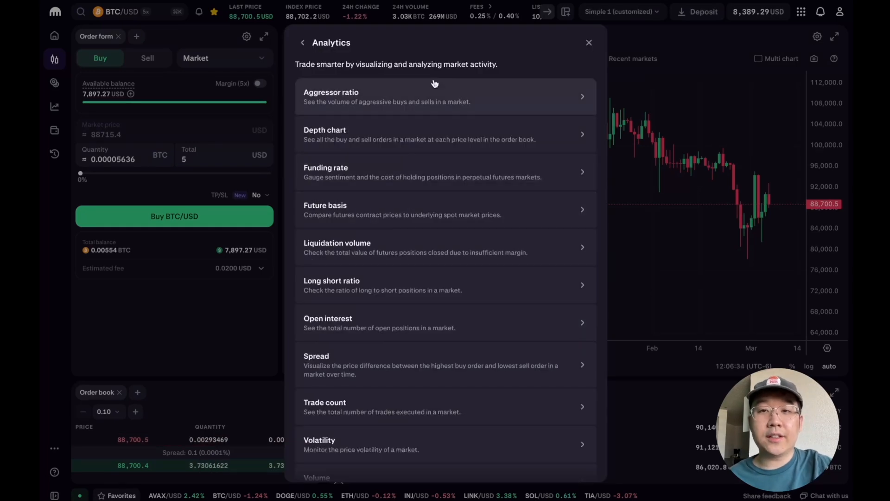
{"action": "mouse_move", "coordinate": [451, 103]}
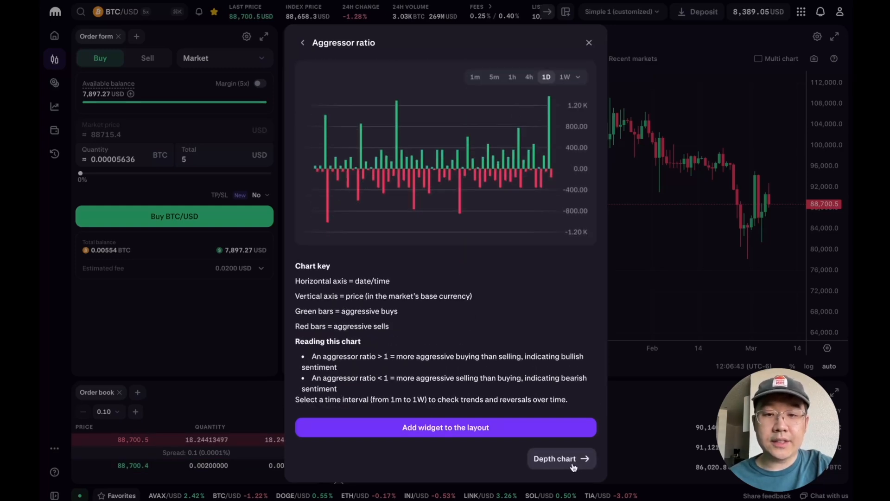
View the Depth chart lesson, return to the overview, and close chart insights
{"action": "left_click", "coordinate": [560, 458]}
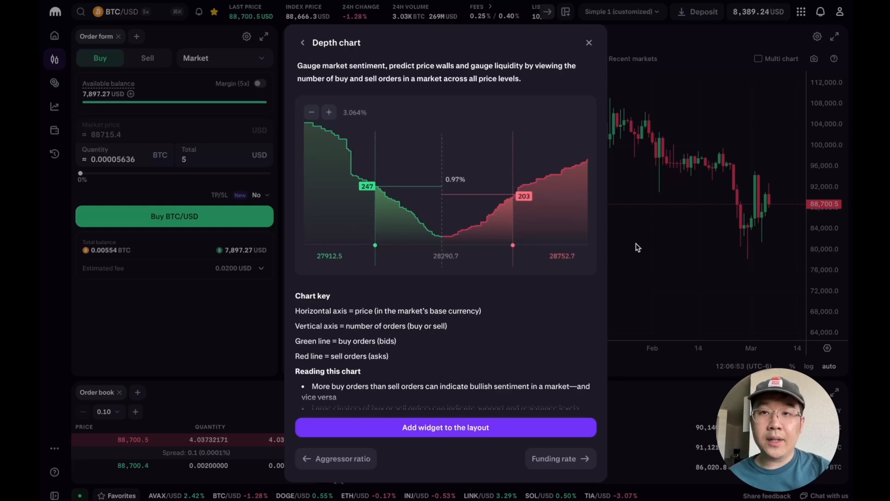
{"action": "left_click", "coordinate": [303, 43]}
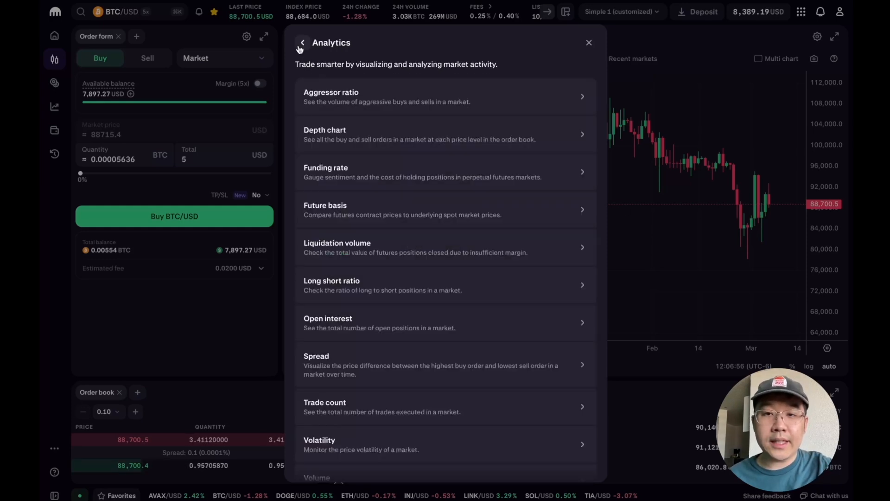
{"action": "left_click", "coordinate": [302, 43]}
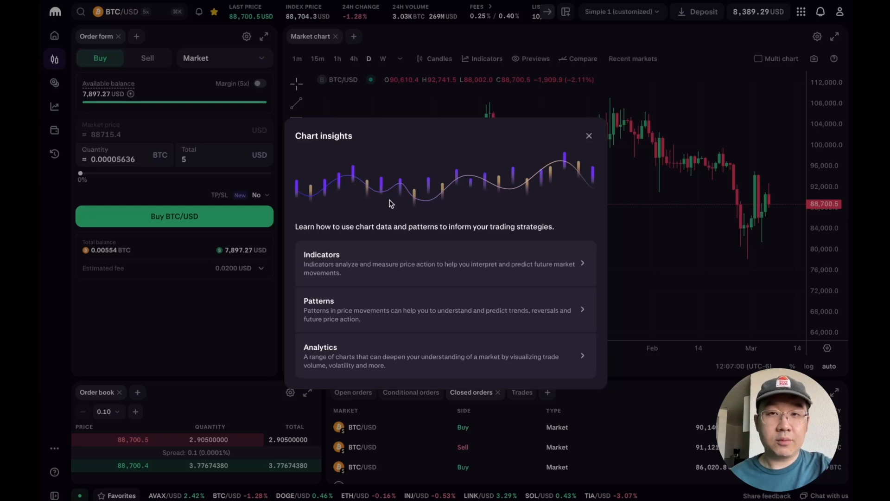
{"action": "mouse_move", "coordinate": [561, 215]}
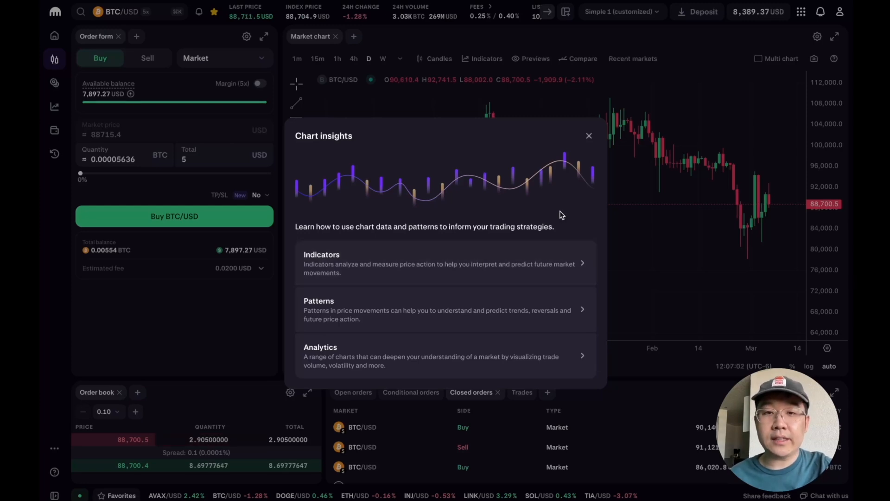
{"action": "mouse_move", "coordinate": [598, 203]}
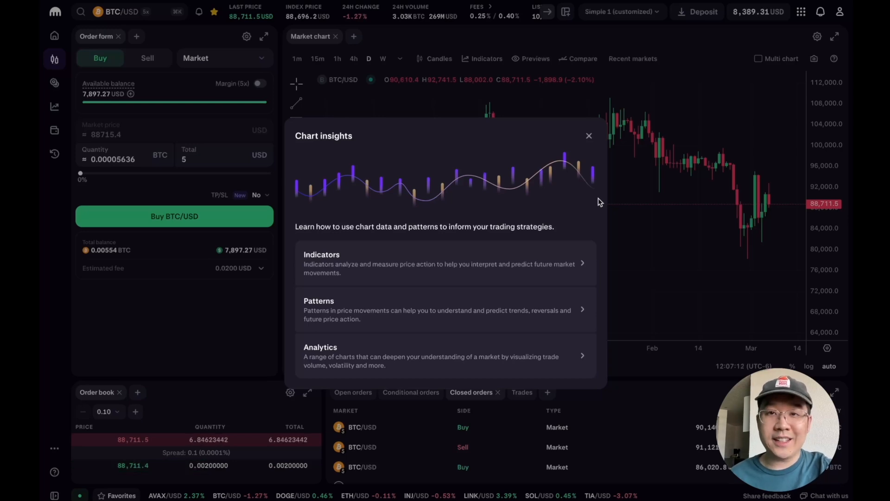
{"action": "left_click", "coordinate": [588, 136]}
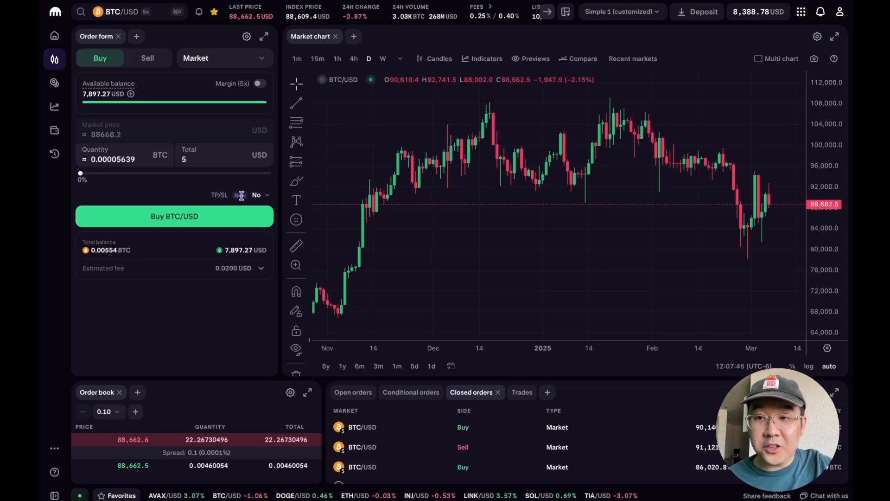
Add simple take-profit/stop-loss fields and switch the buy to a limit order
{"action": "left_click", "coordinate": [258, 195]}
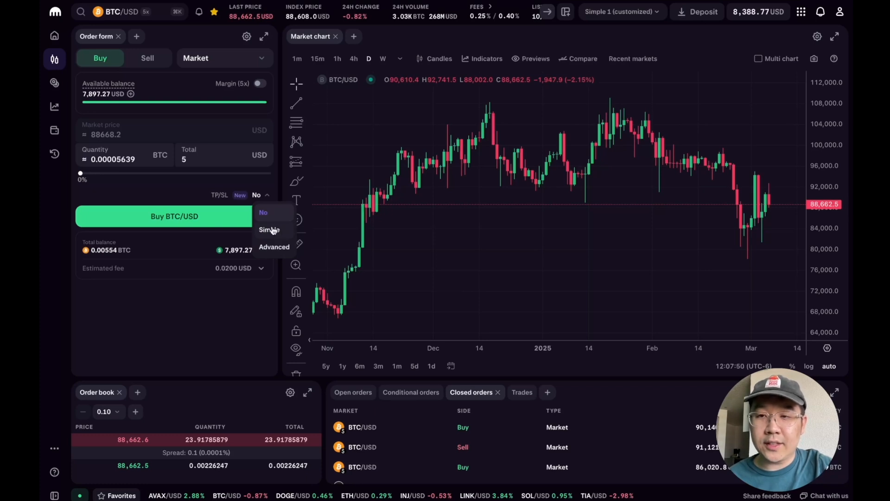
{"action": "left_click", "coordinate": [268, 229]}
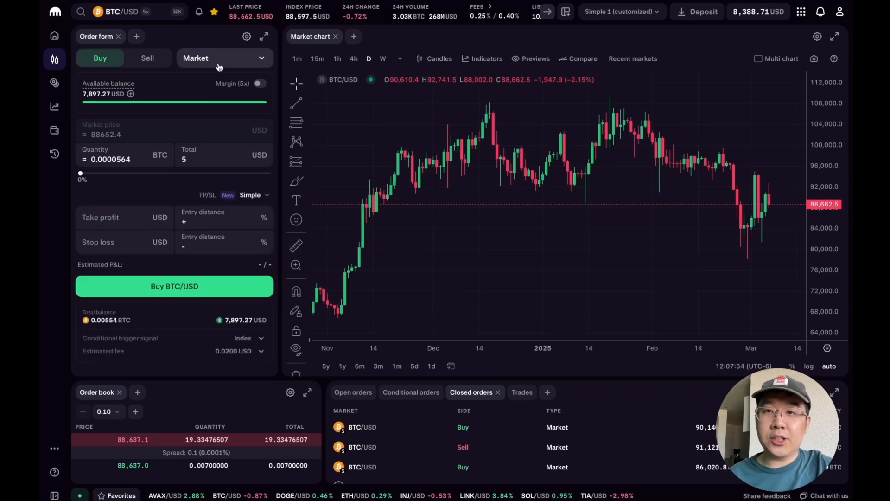
{"action": "left_click", "coordinate": [223, 58]}
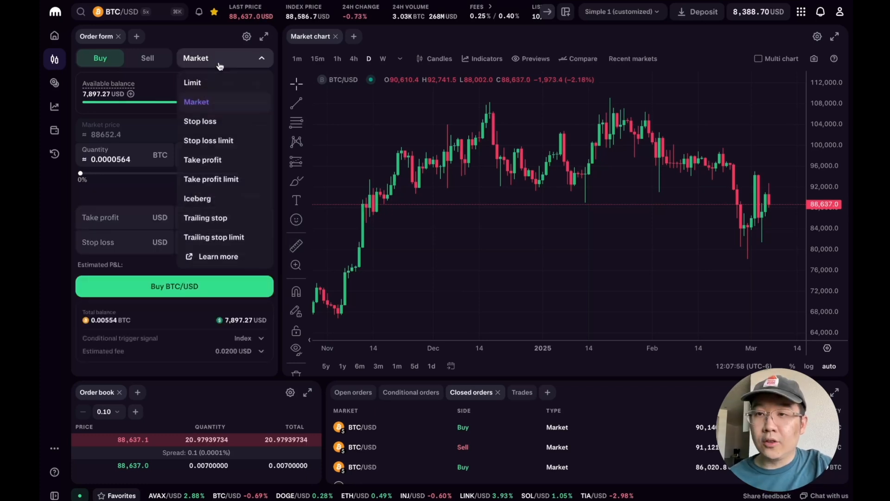
{"action": "left_click", "coordinate": [192, 83]}
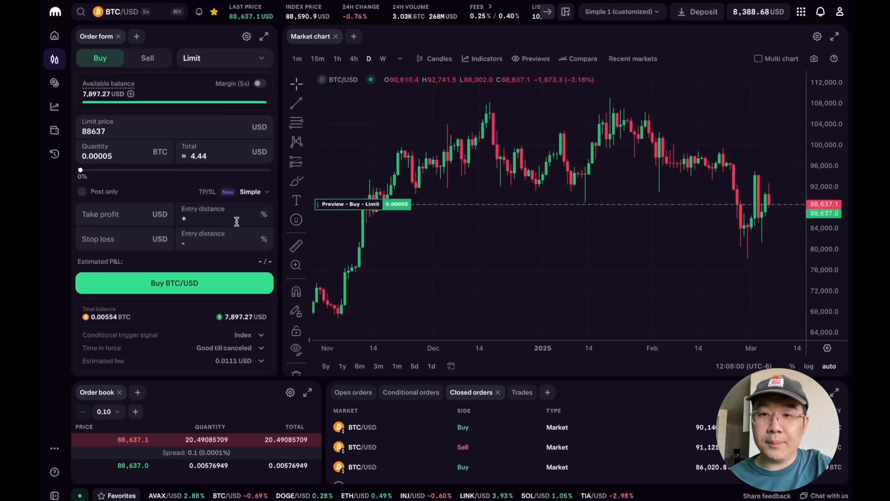
{"action": "mouse_move", "coordinate": [390, 216]}
{"action": "type", "text": "8"}
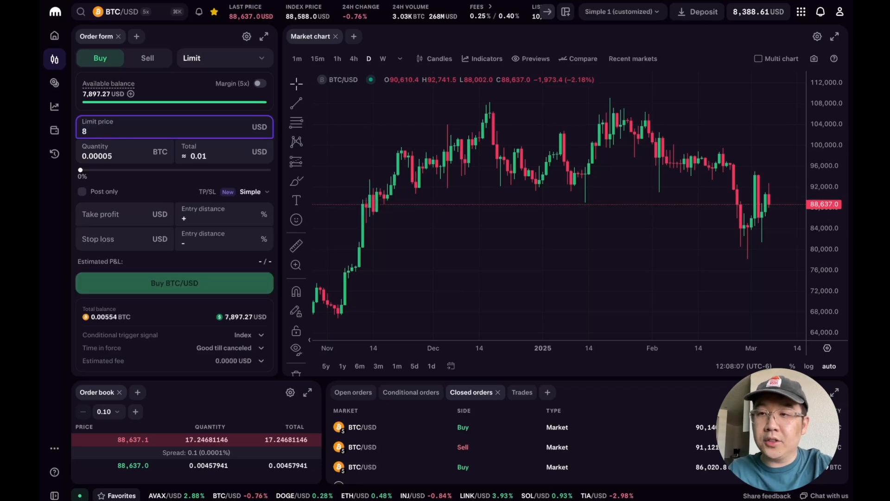
Set the limit buy total to 1000 USD, a quantity of 0.0117647 BTC
{"action": "type", "text": "5000"}
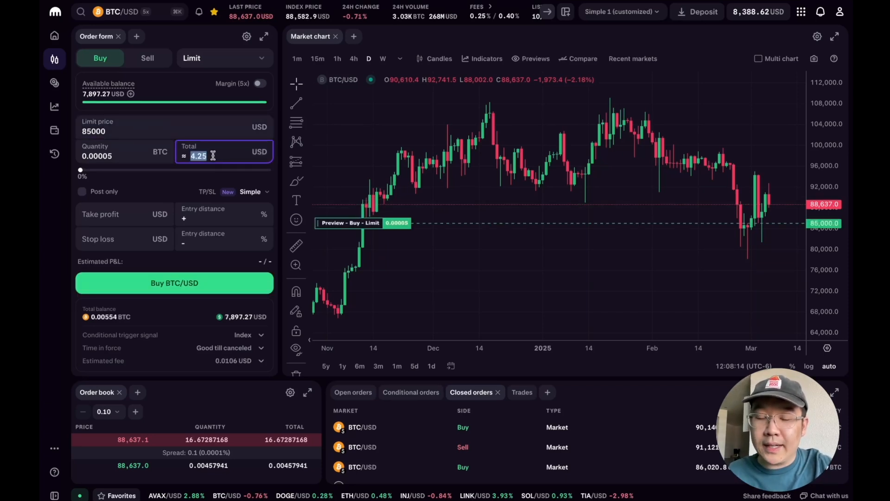
{"action": "type", "text": "1000"}
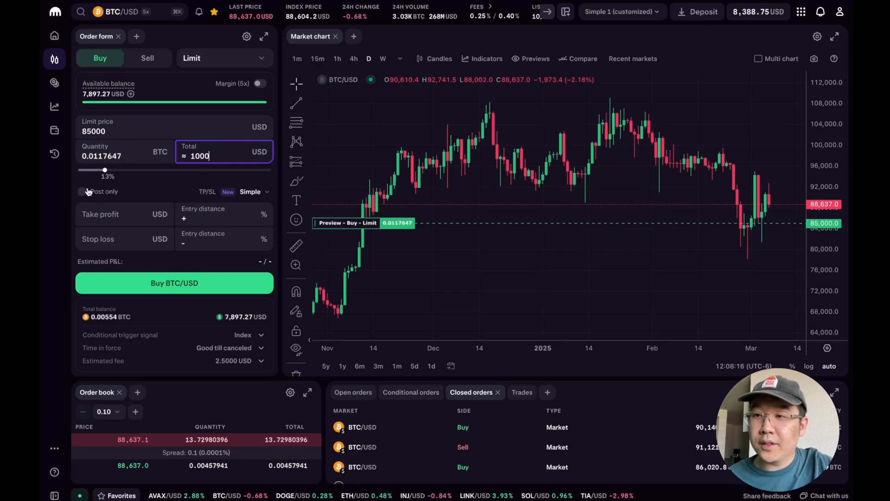
{"action": "left_click", "coordinate": [224, 218]}
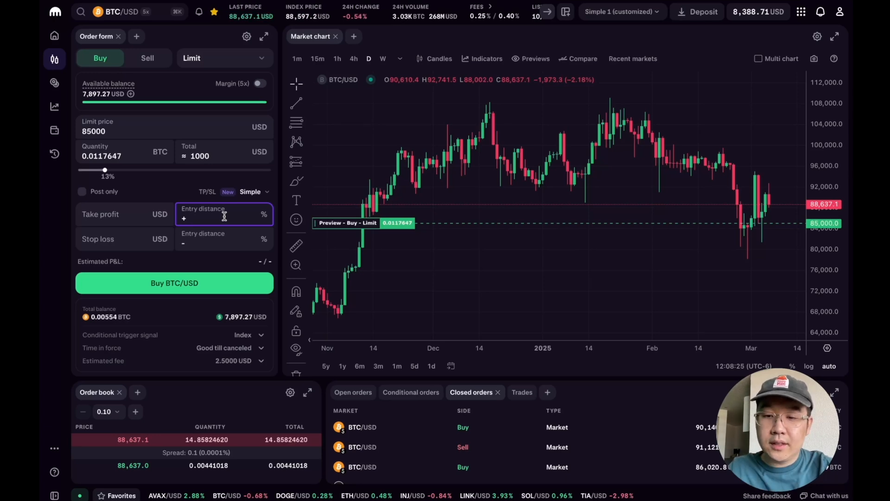
Set 5% entry distances for take profit (89,250) and stop loss (80,750)
{"action": "type", "text": "5"}
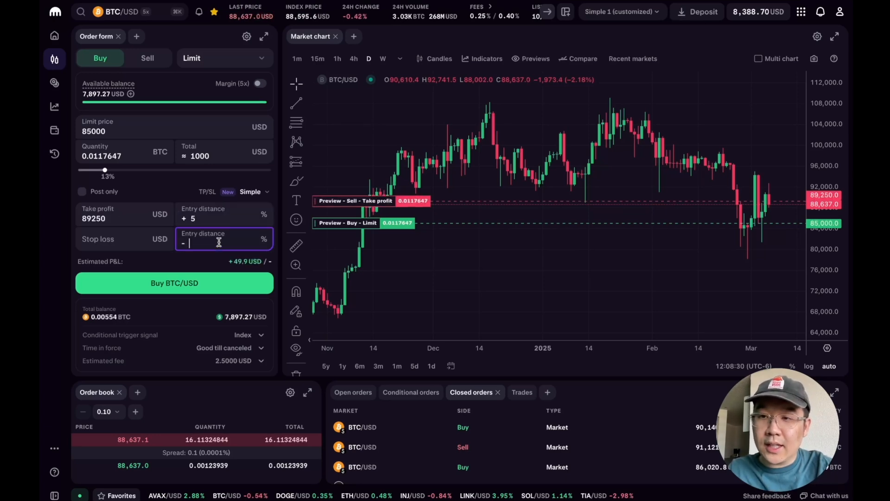
{"action": "type", "text": "5"}
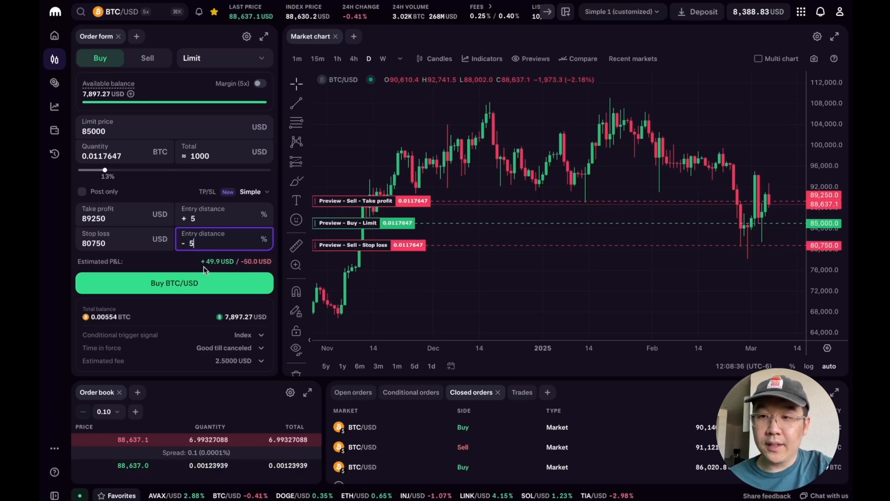
{"action": "mouse_move", "coordinate": [349, 232]}
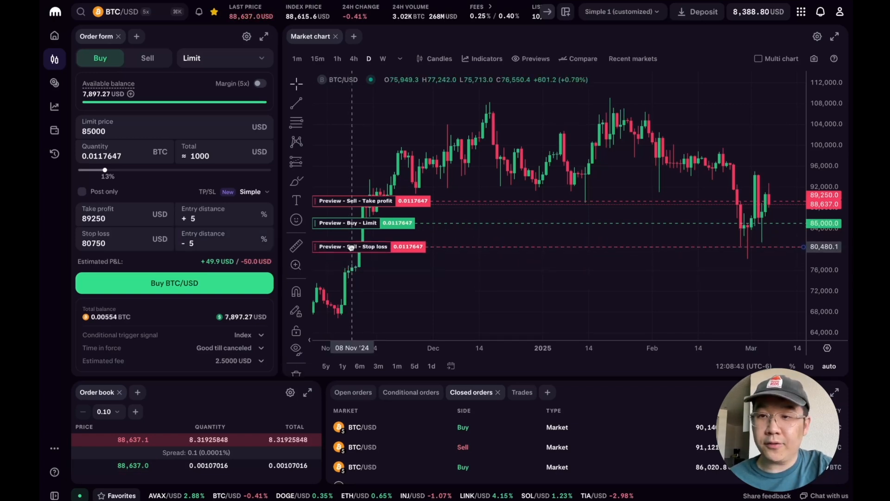
{"action": "type", "text": "5.32"}
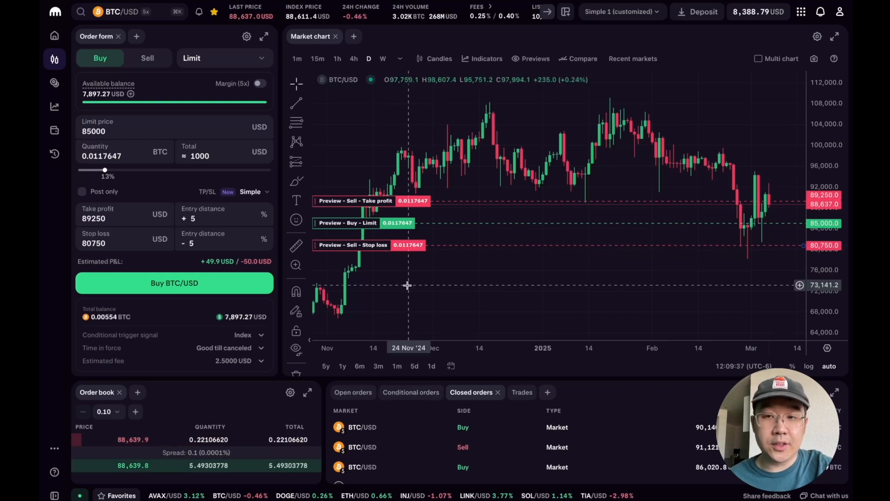
{"action": "mouse_move", "coordinate": [454, 199]}
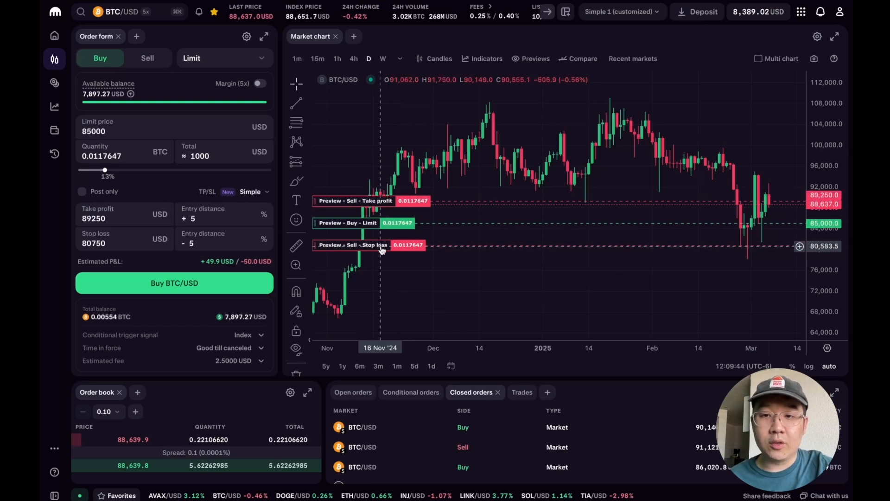
{"action": "mouse_move", "coordinate": [623, 190]}
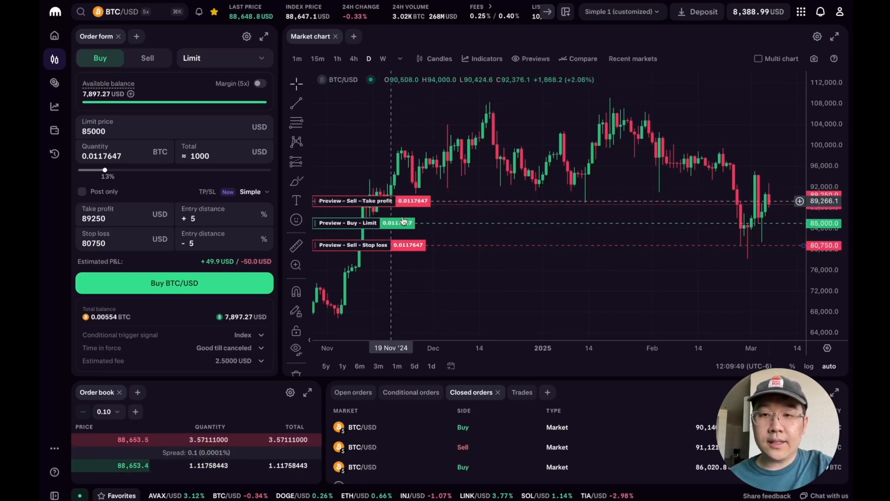
{"action": "mouse_move", "coordinate": [429, 239]}
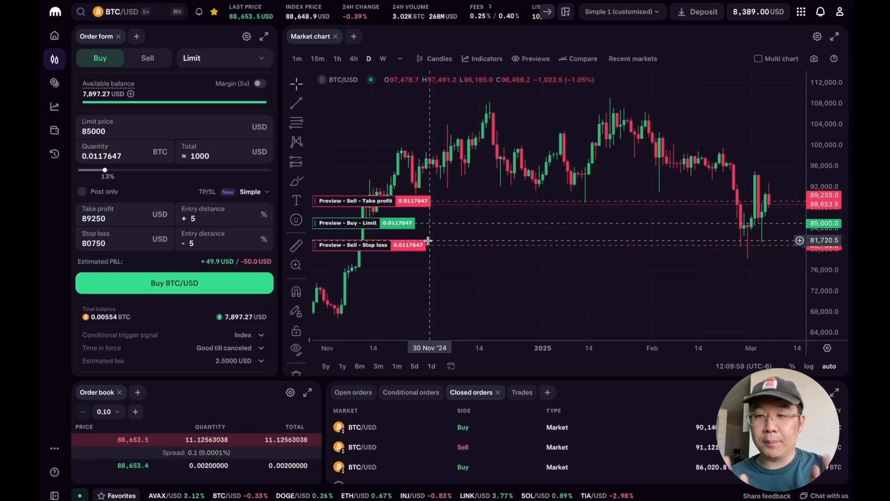
{"action": "mouse_move", "coordinate": [188, 301]}
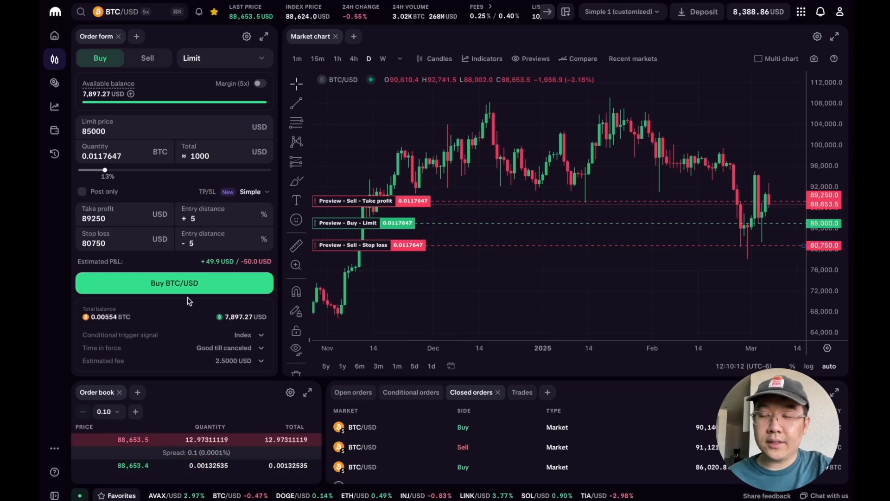
Place the 85,000 limit buy and list its take-profit and stop-loss conditional orders
{"action": "left_click", "coordinate": [174, 283]}
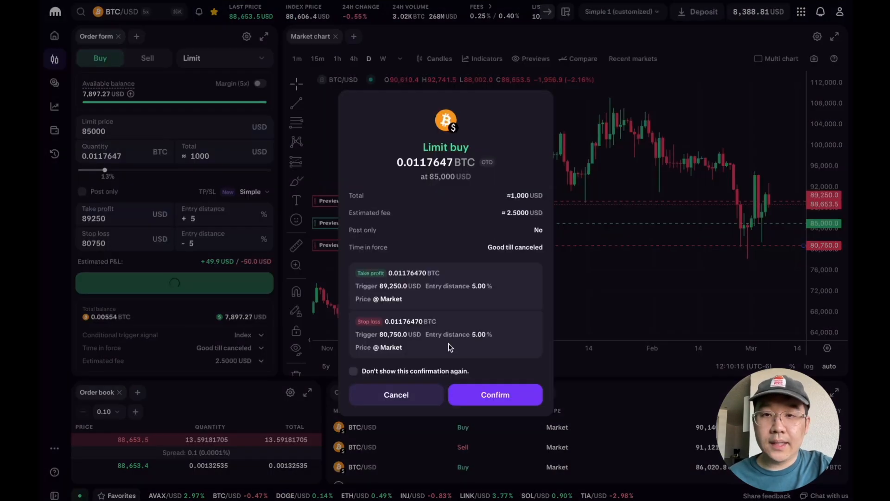
{"action": "left_click", "coordinate": [494, 395]}
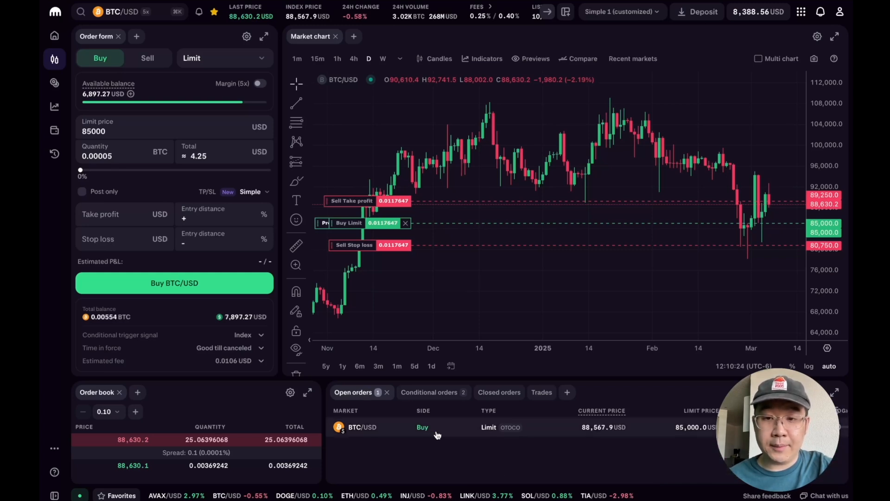
{"action": "left_click", "coordinate": [428, 392]}
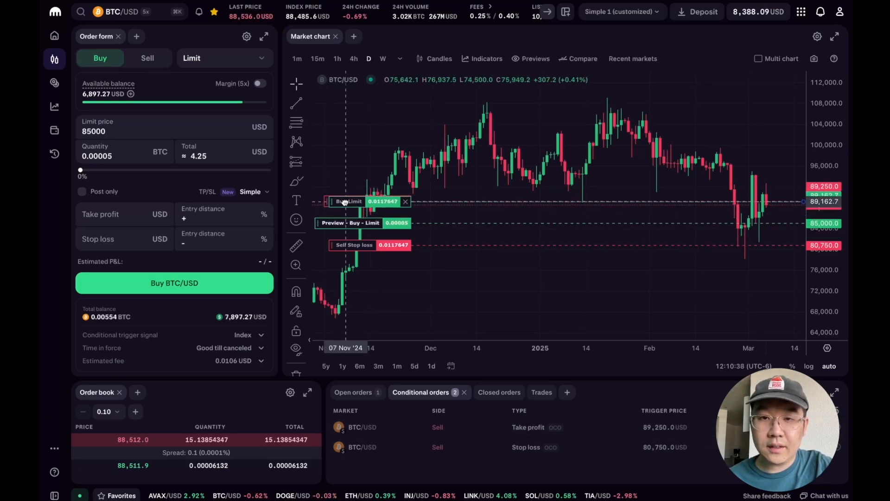
Confirm the buy repriced to 88,956, then cancel the take-profit and stop-loss orders
{"action": "left_click", "coordinate": [174, 283]}
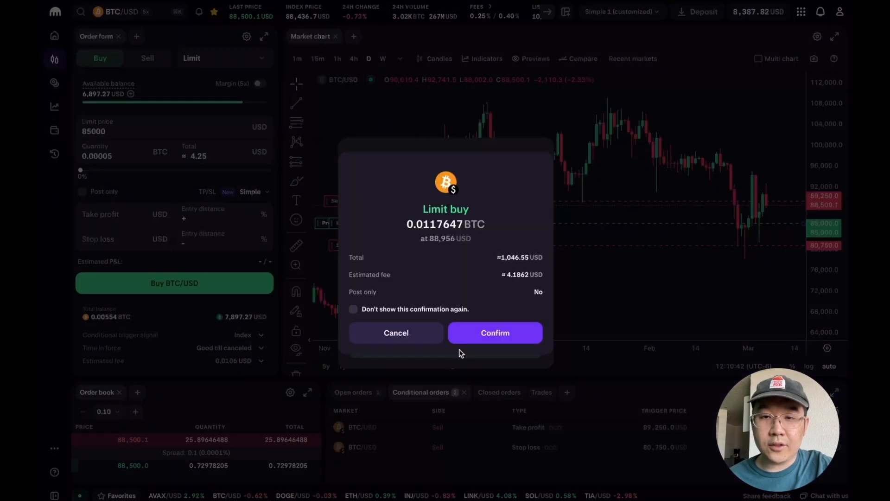
{"action": "left_click", "coordinate": [495, 332]}
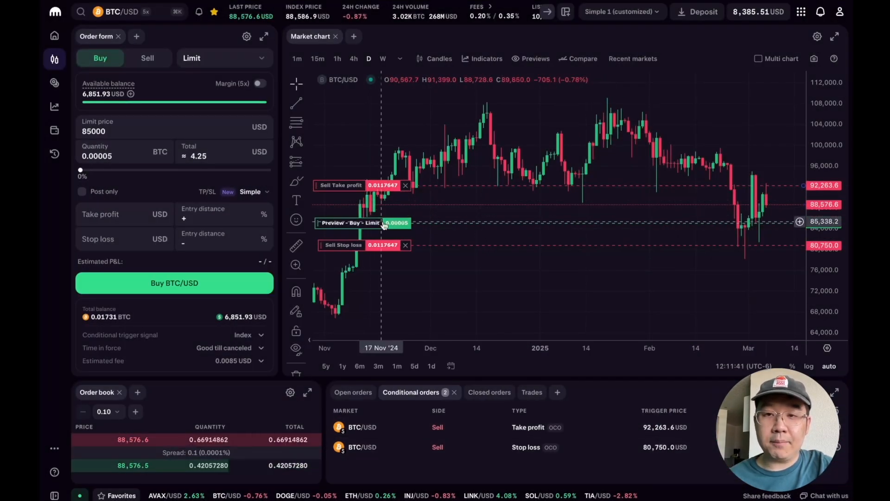
{"action": "mouse_move", "coordinate": [506, 268]}
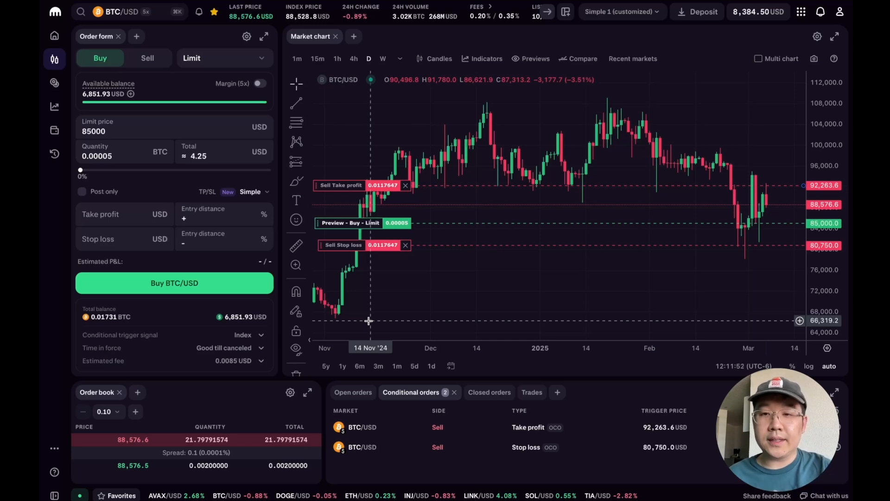
{"action": "left_click", "coordinate": [405, 244]}
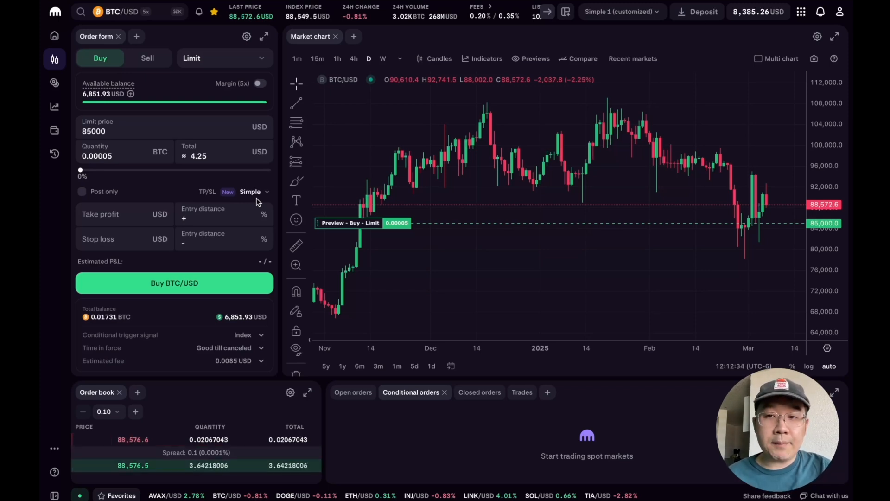
Show the order-type list, from Limit through Trailing stop limit
{"action": "left_click", "coordinate": [55, 35]}
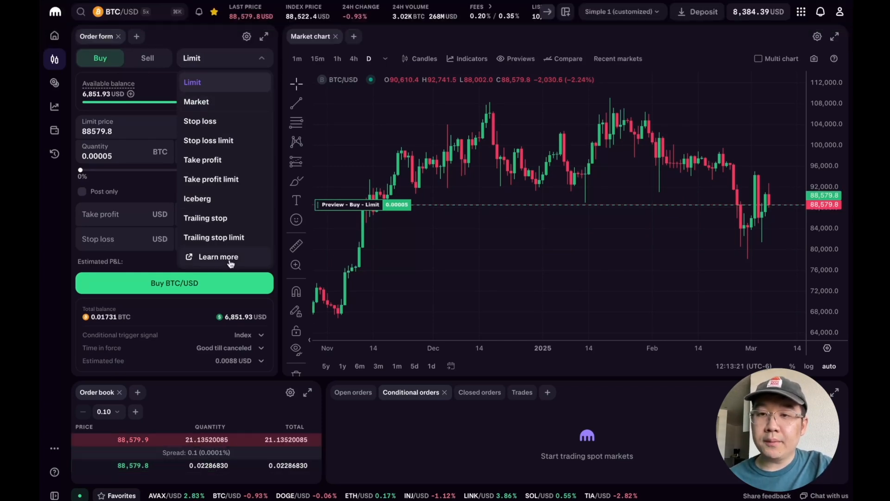
Read the order-types guide through Trailing Stop Order, then close it to return to BTC/USD
{"action": "left_click", "coordinate": [218, 257]}
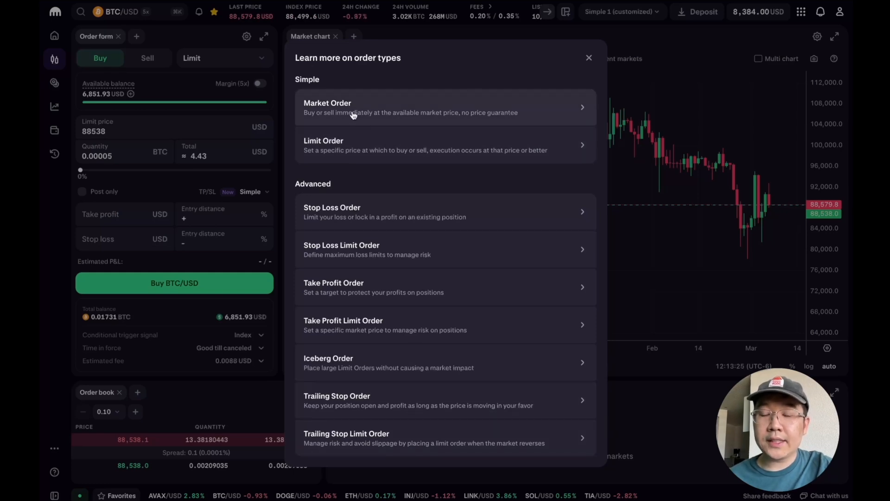
{"action": "mouse_move", "coordinate": [407, 229]}
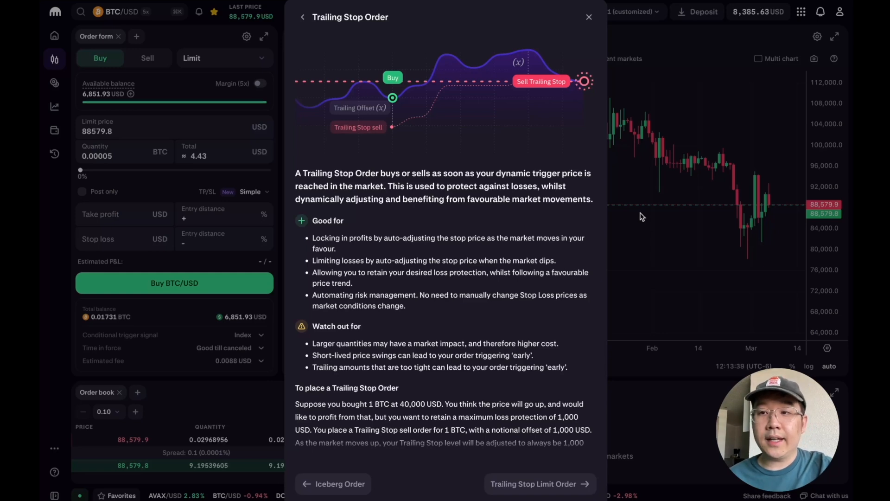
{"action": "left_click", "coordinate": [589, 17]}
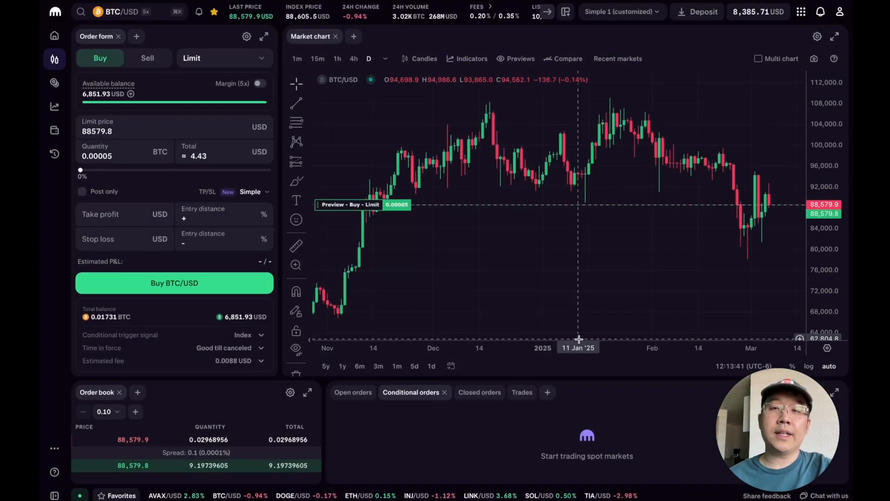